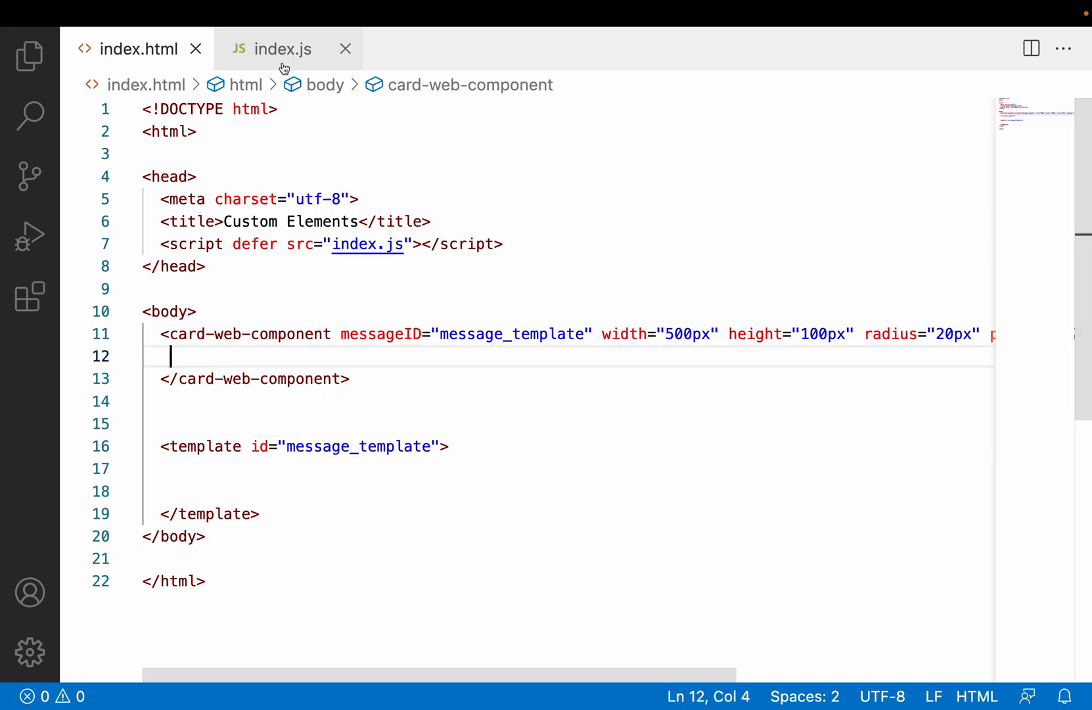
# - Highlight the message_template element in index.html and the cloneNode call in index.js
pyautogui.doubleClick(204, 446)
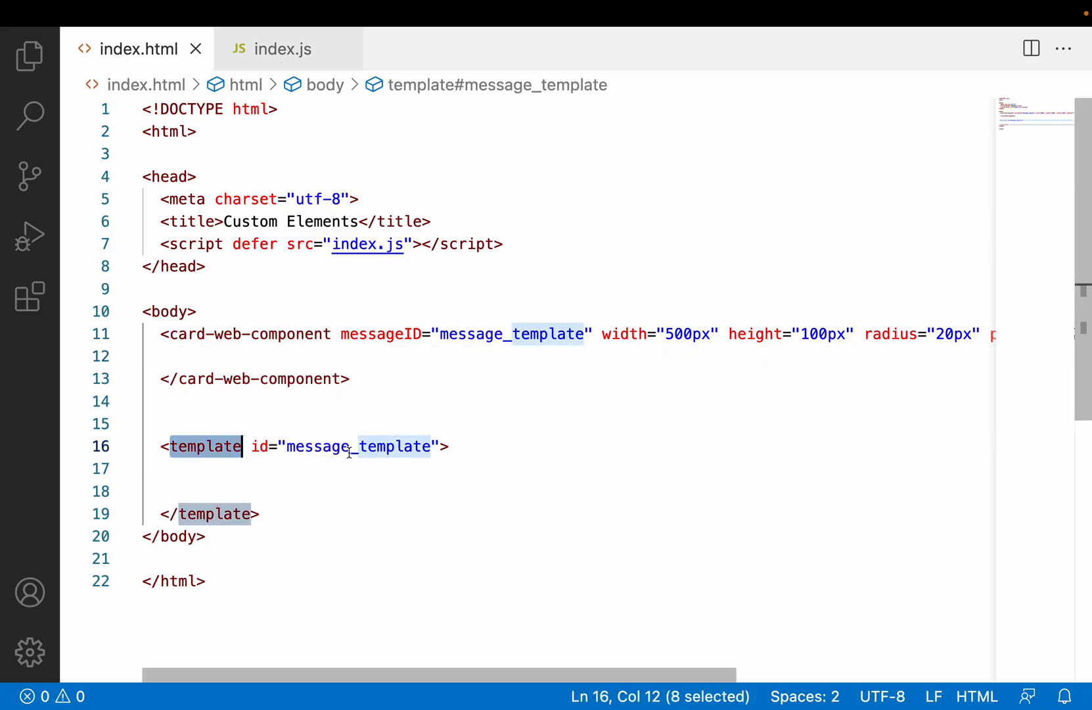
pyautogui.doubleClick(358, 447)
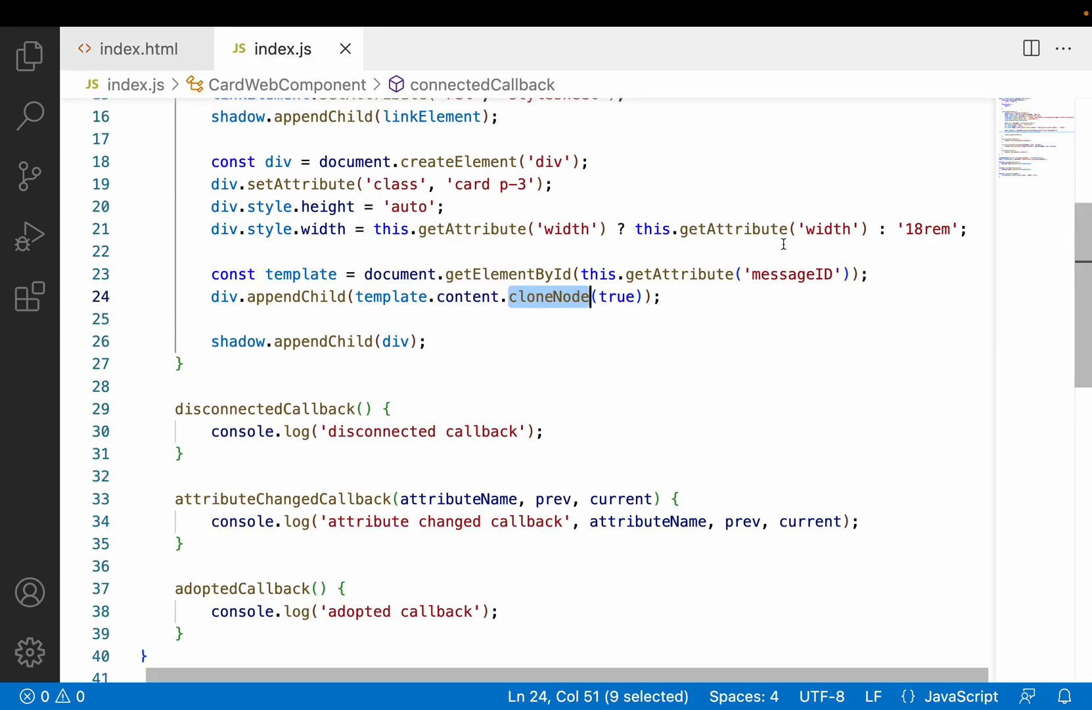
pyautogui.doubleClick(793, 273)
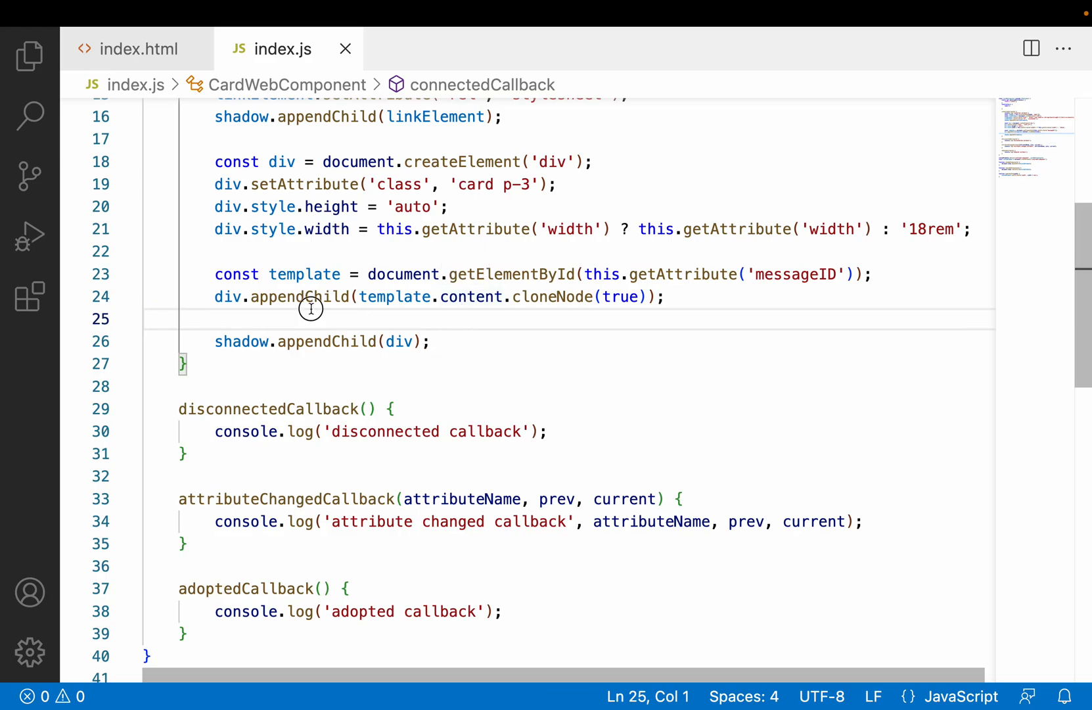
pyautogui.moveTo(382, 351)
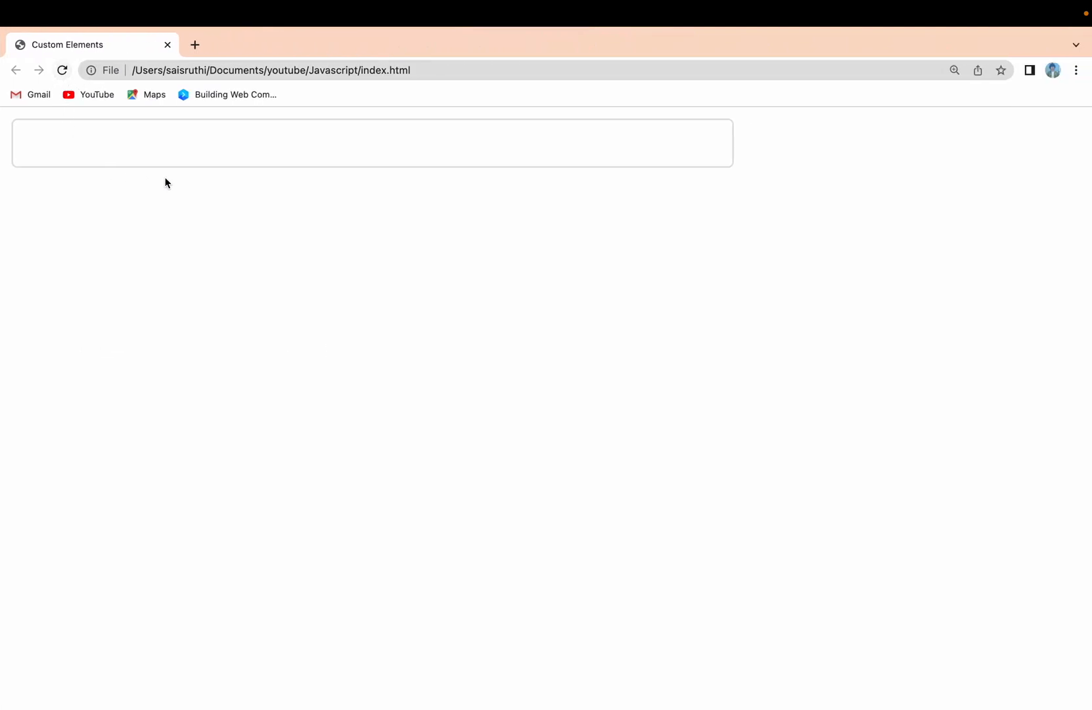
pyautogui.moveTo(181, 237)
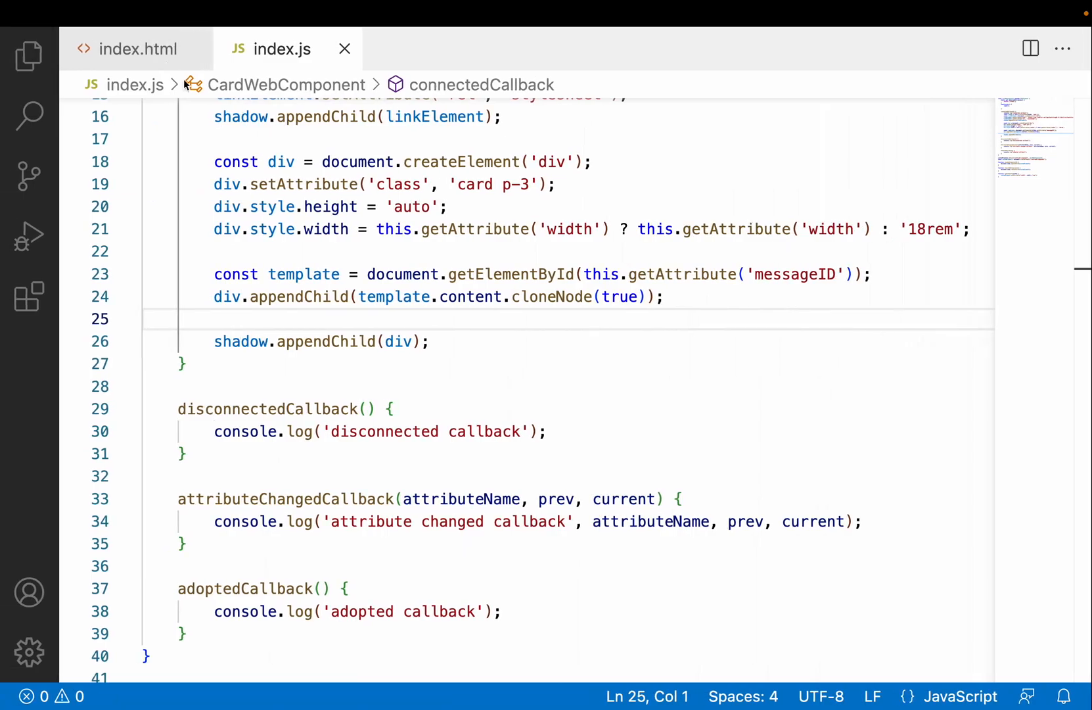
# - Add <p>Hai how are you</p> inside the message_template in index.html
pyautogui.click(138, 49)
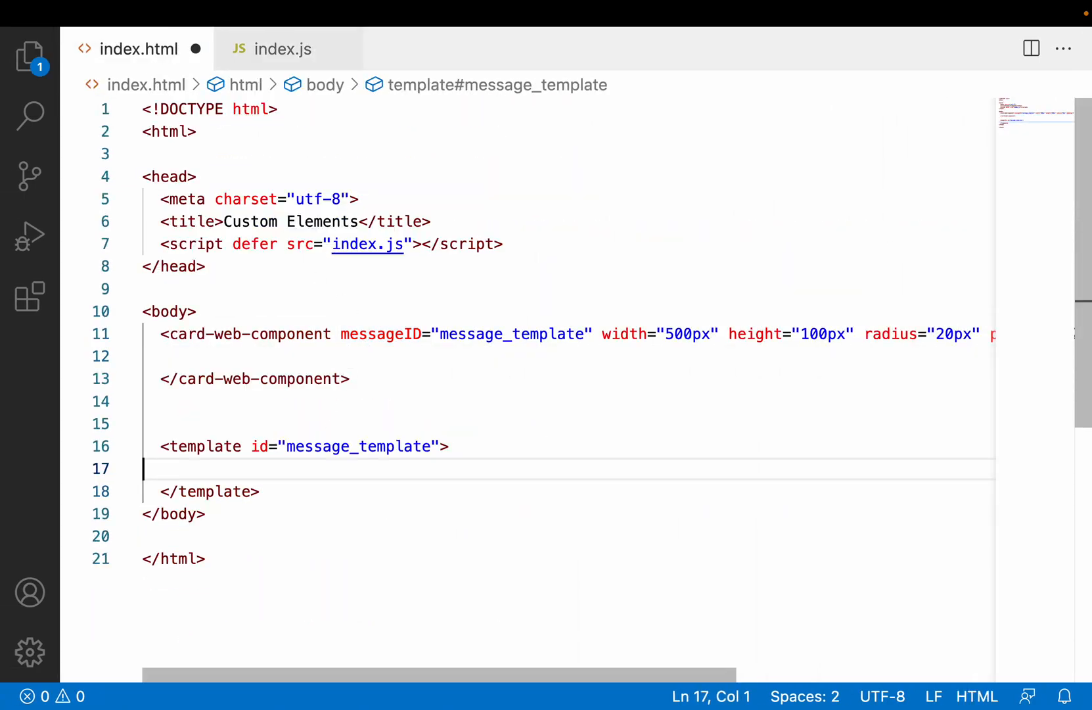
pyautogui.write('<p></p>')
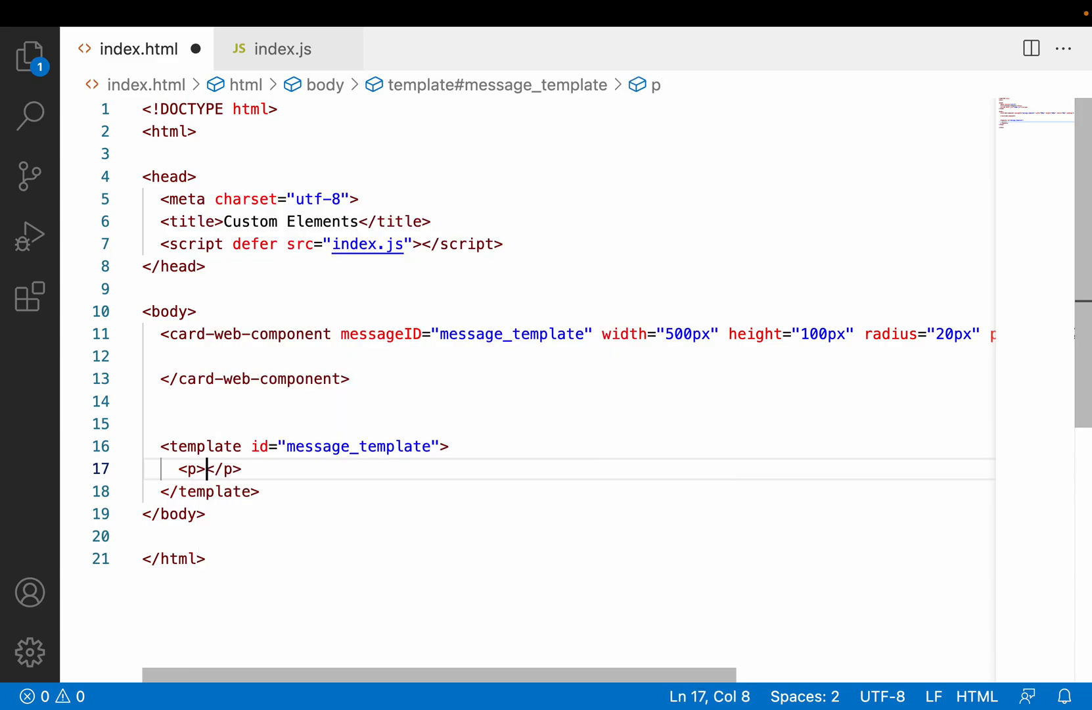
pyautogui.write('Hai how are')
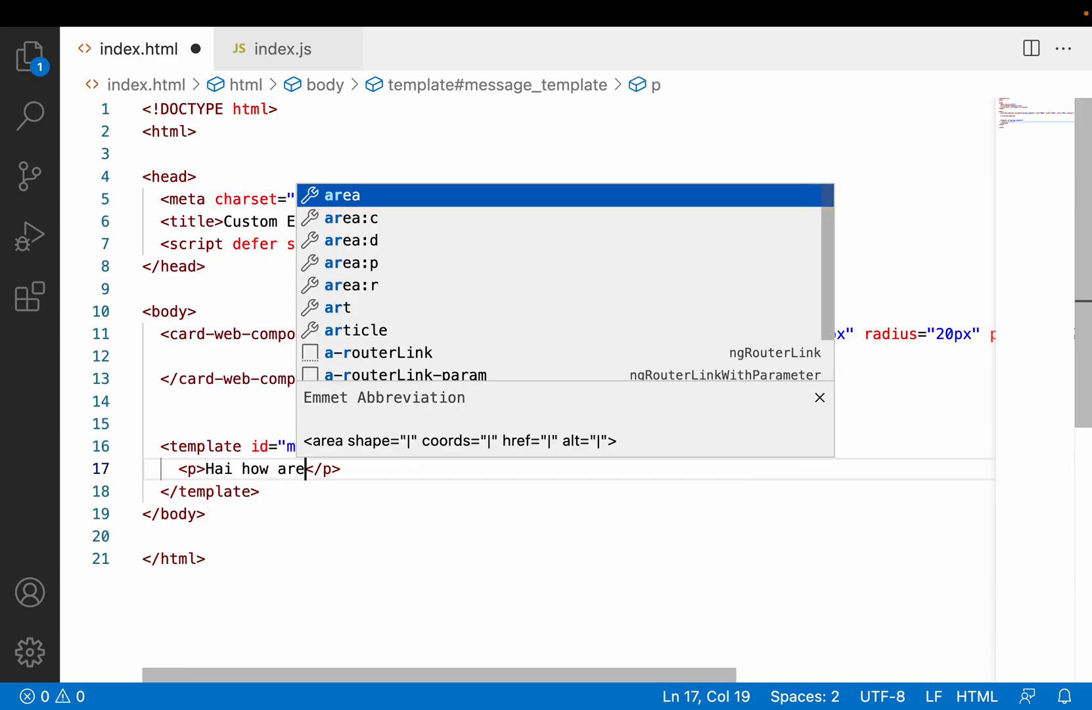
pyautogui.write('you')
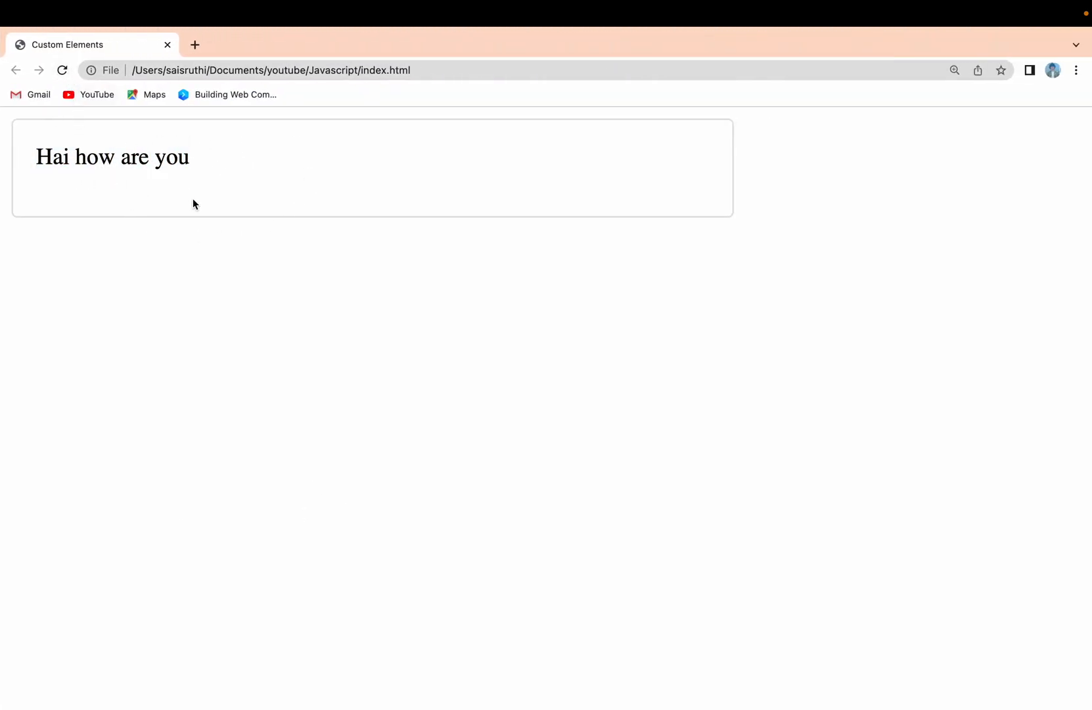
pyautogui.moveTo(213, 343)
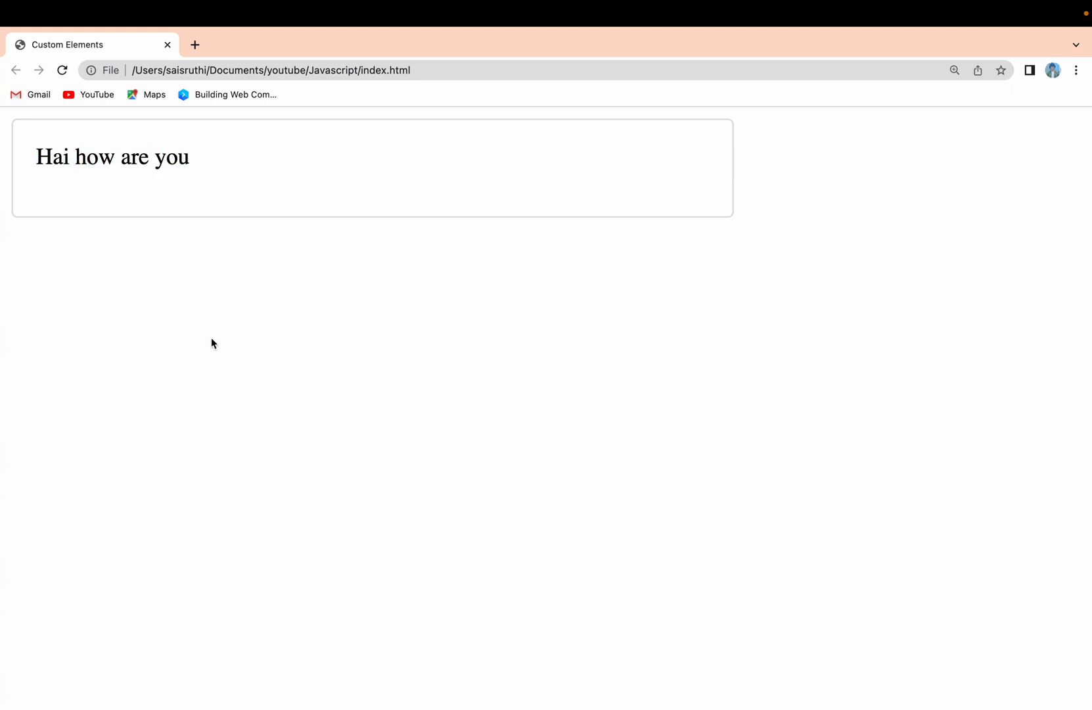
pyautogui.moveTo(959, 84)
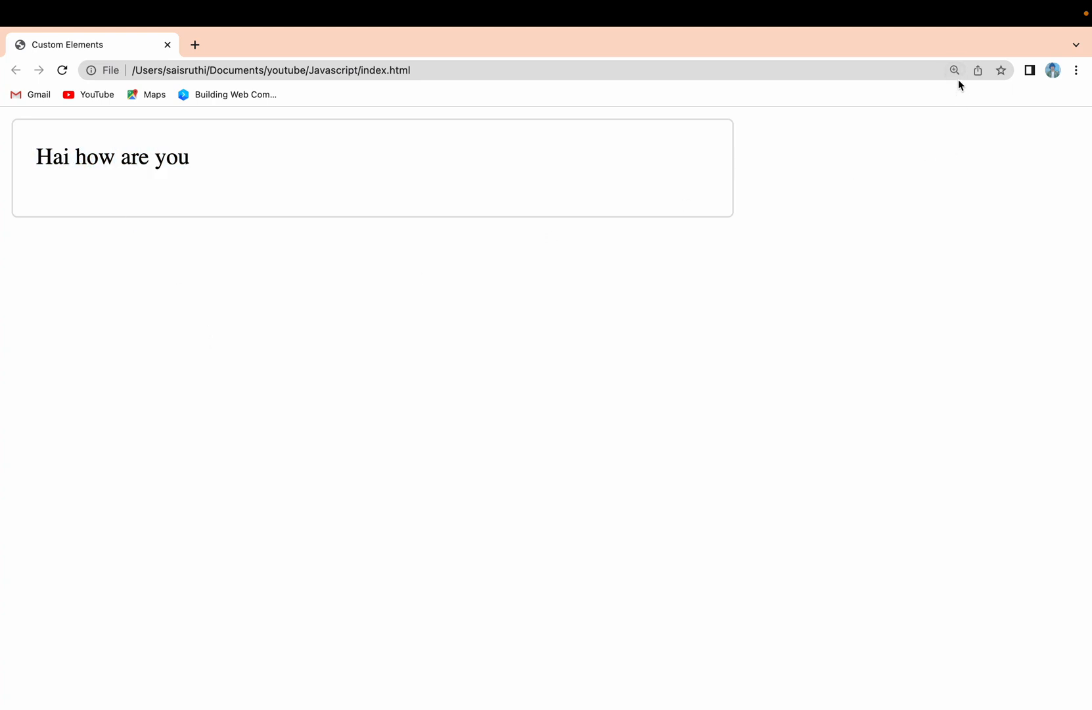
pyautogui.click(954, 70)
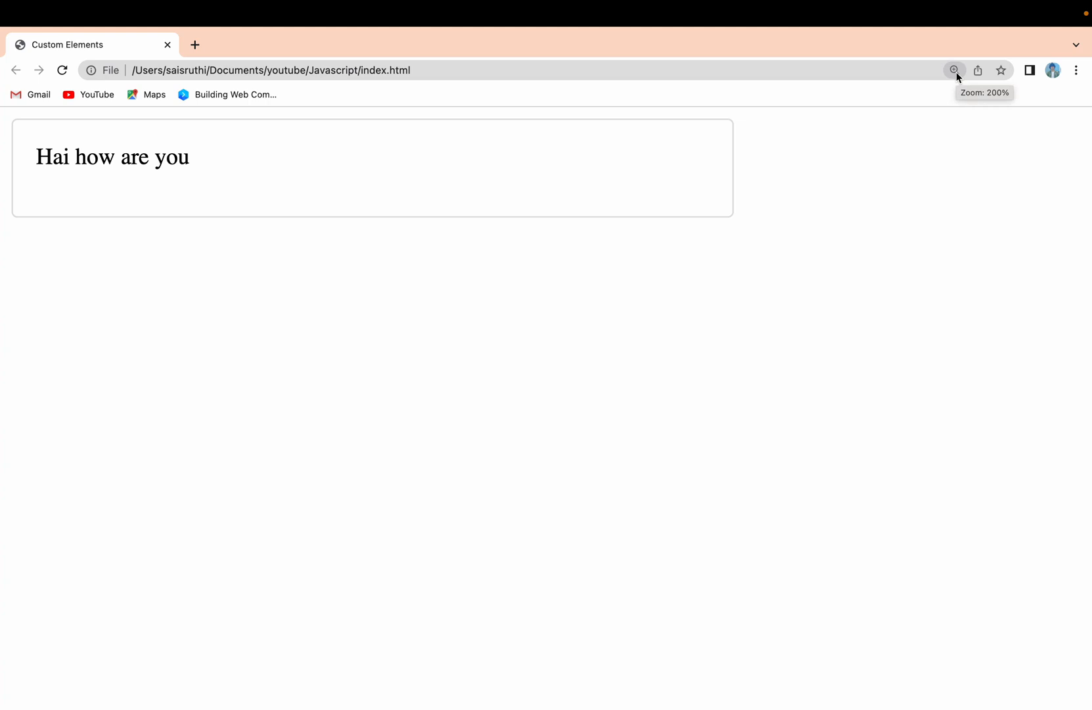
pyautogui.click(954, 70)
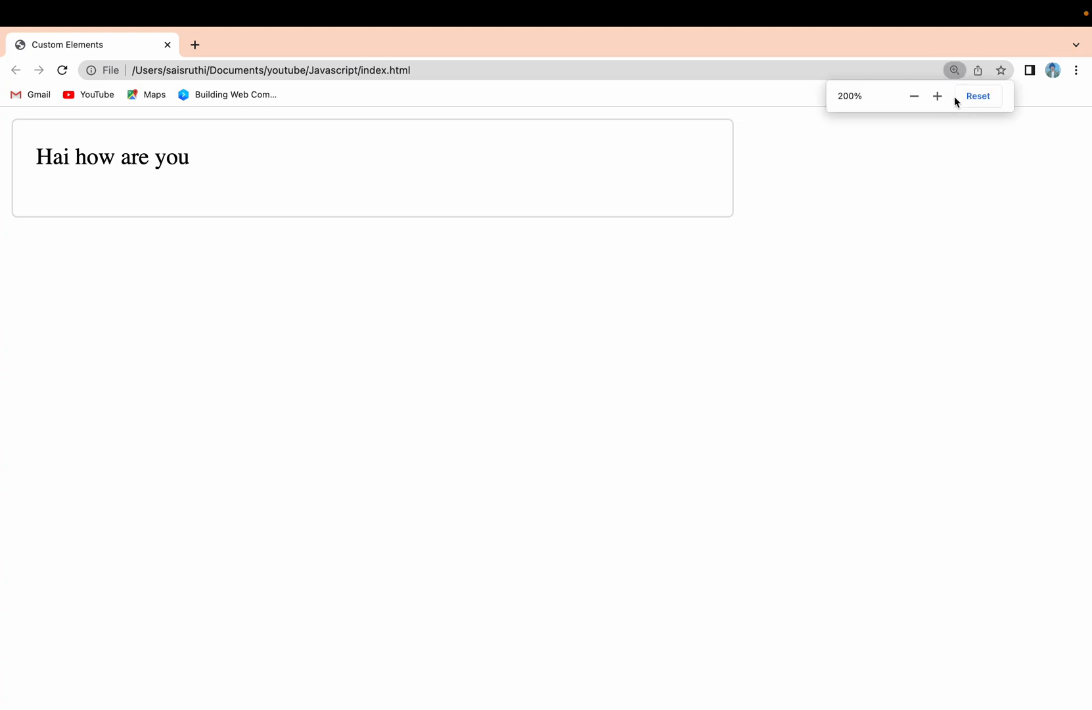
pyautogui.click(977, 96)
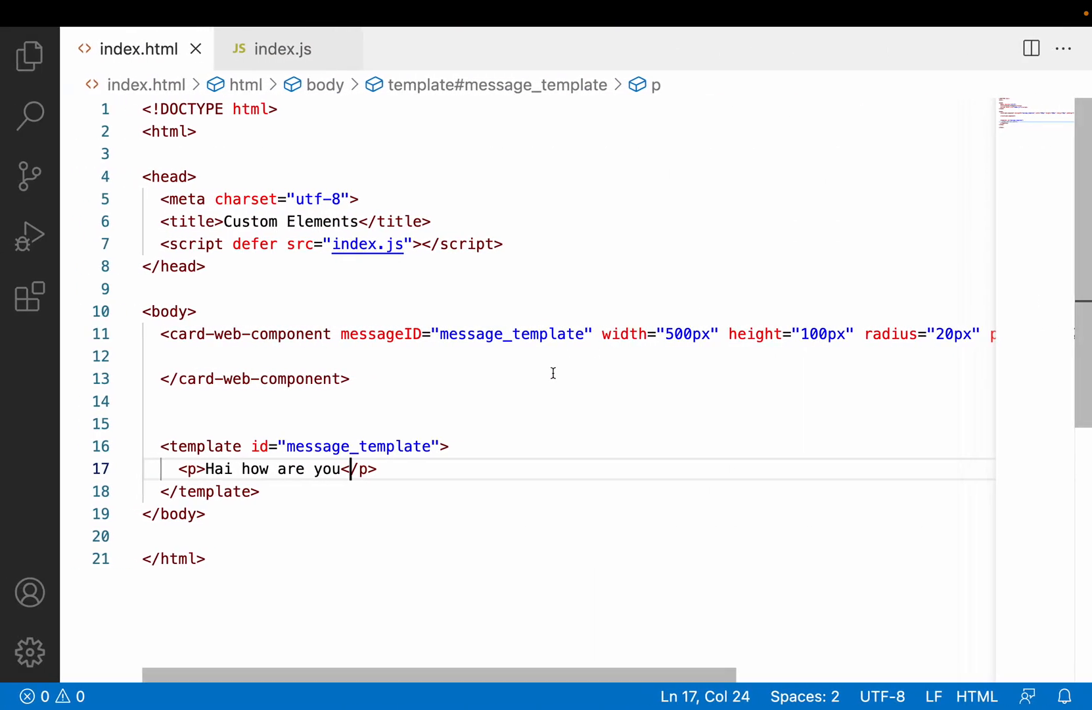
pyautogui.moveTo(246, 439)
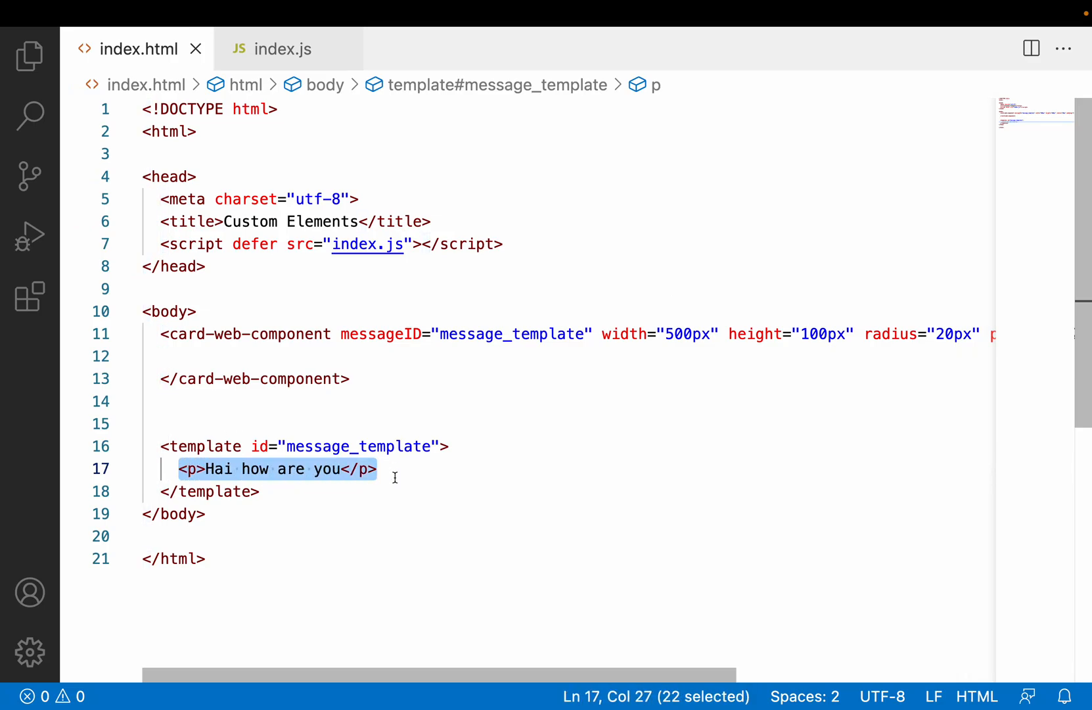
# - Add a template style block with .para { color: green } and an .error rule
pyautogui.press('Enter')
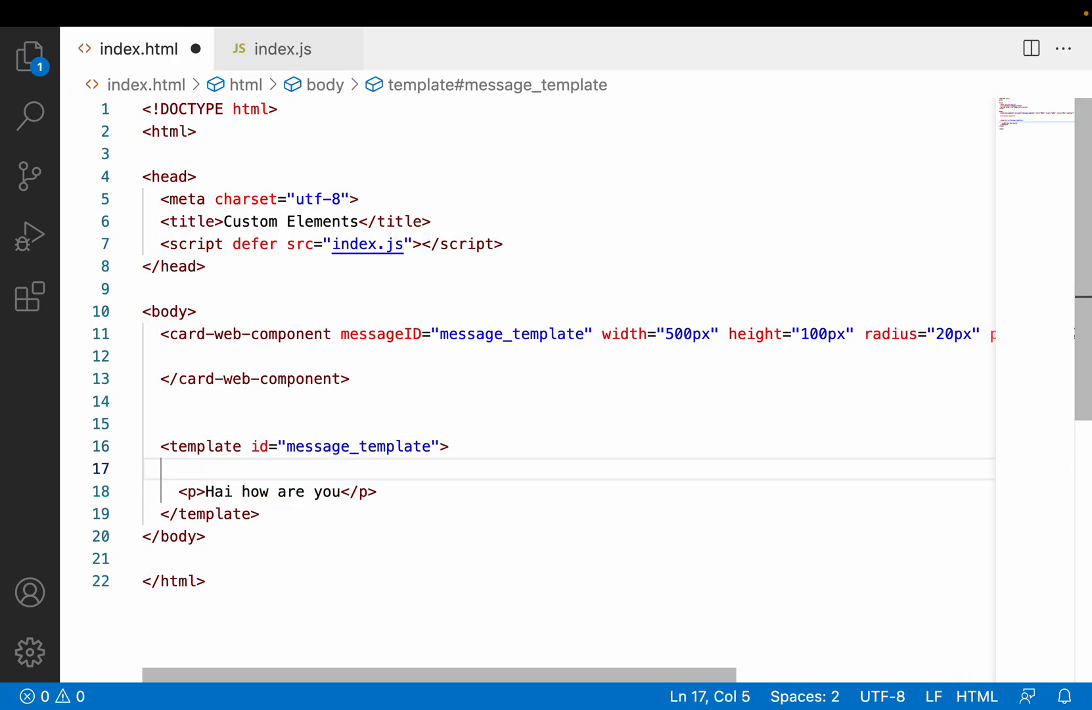
pyautogui.write('<style')
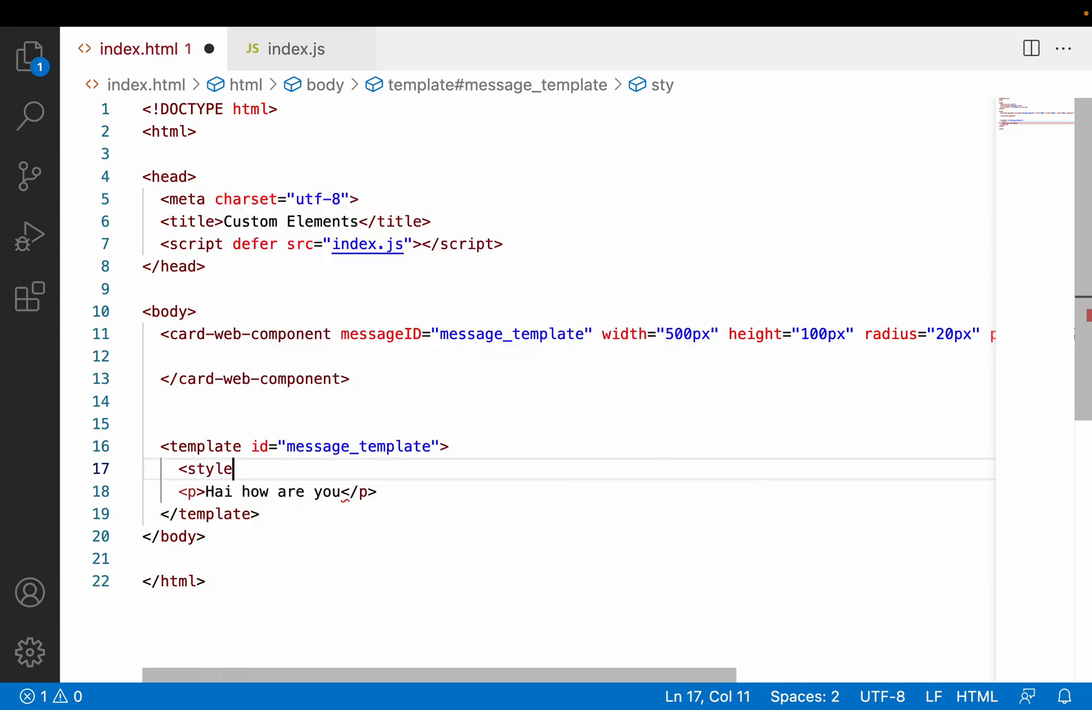
pyautogui.write('>')
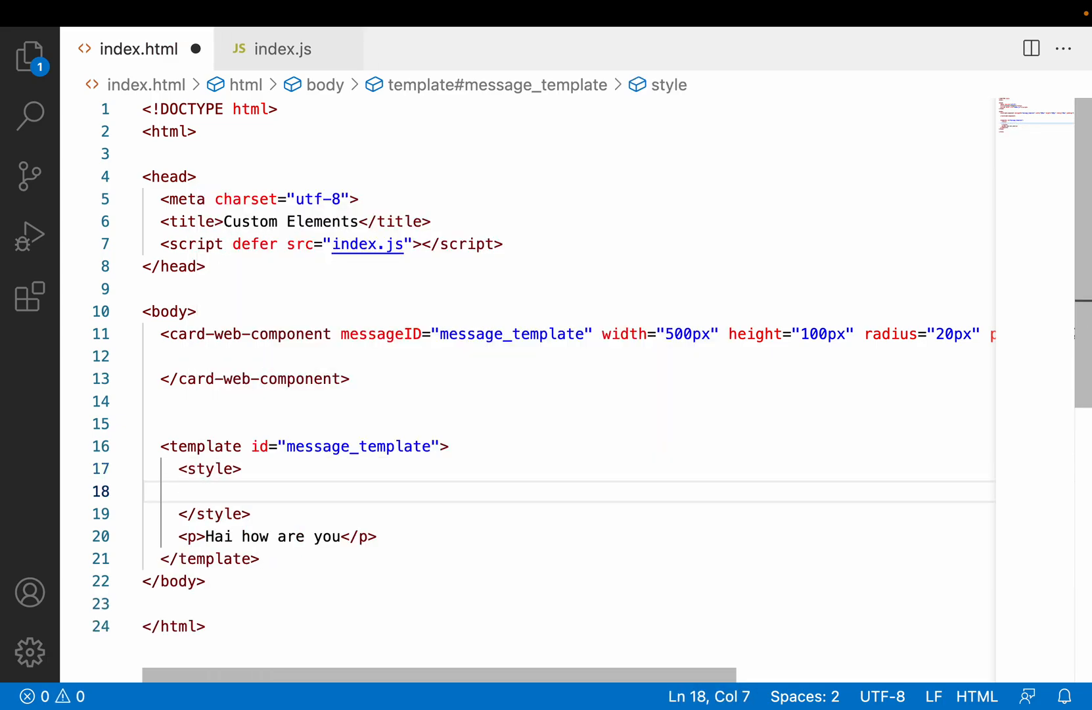
pyautogui.write('.')
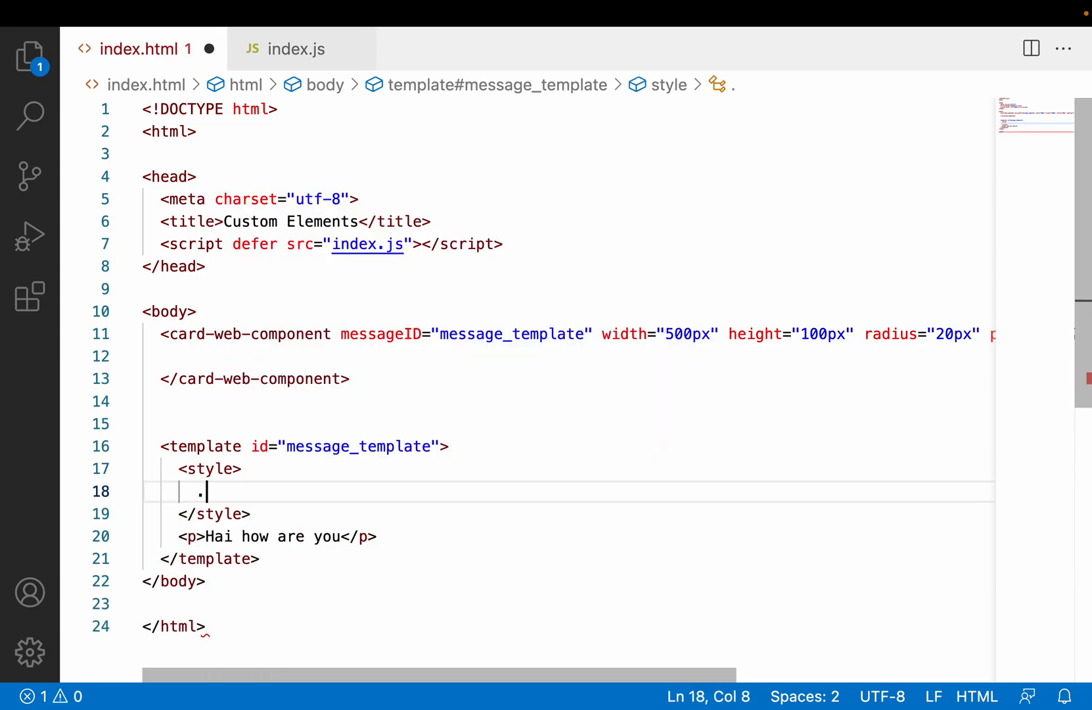
pyautogui.write('para {')
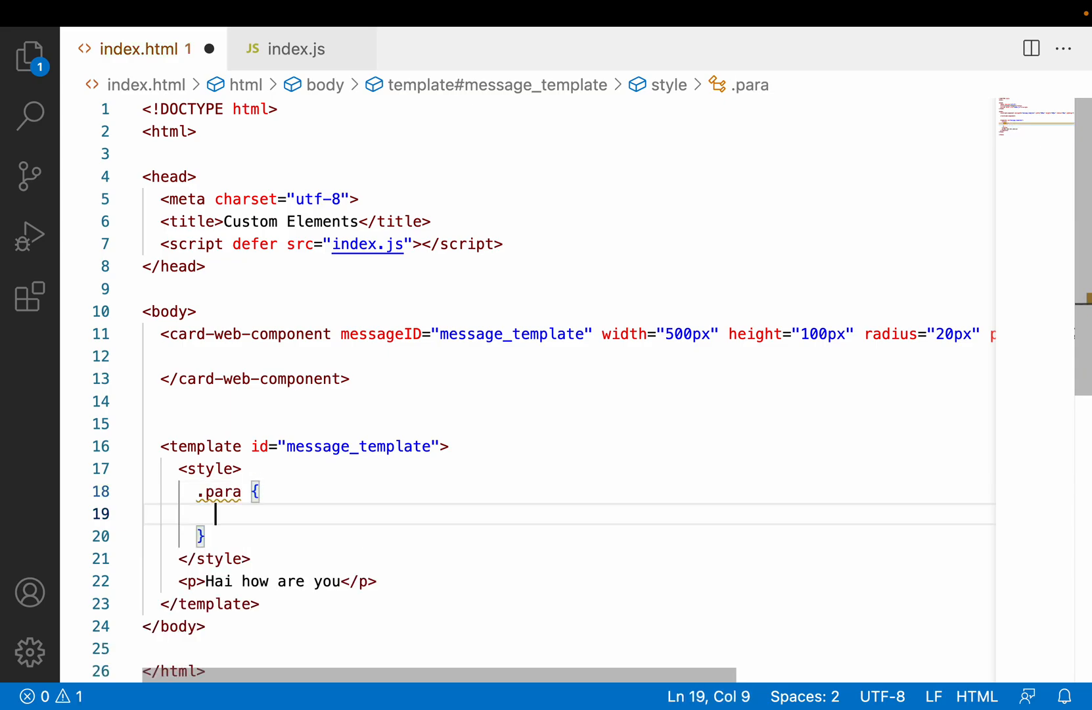
pyautogui.write('color')
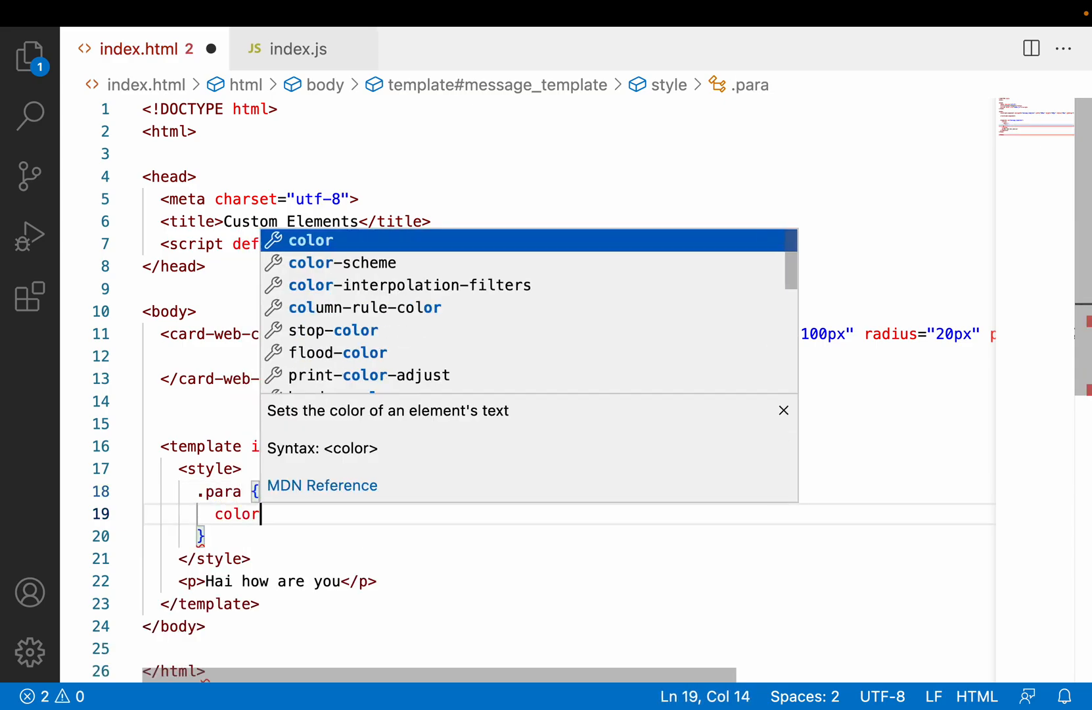
pyautogui.write(': green;')
pyautogui.write('.')
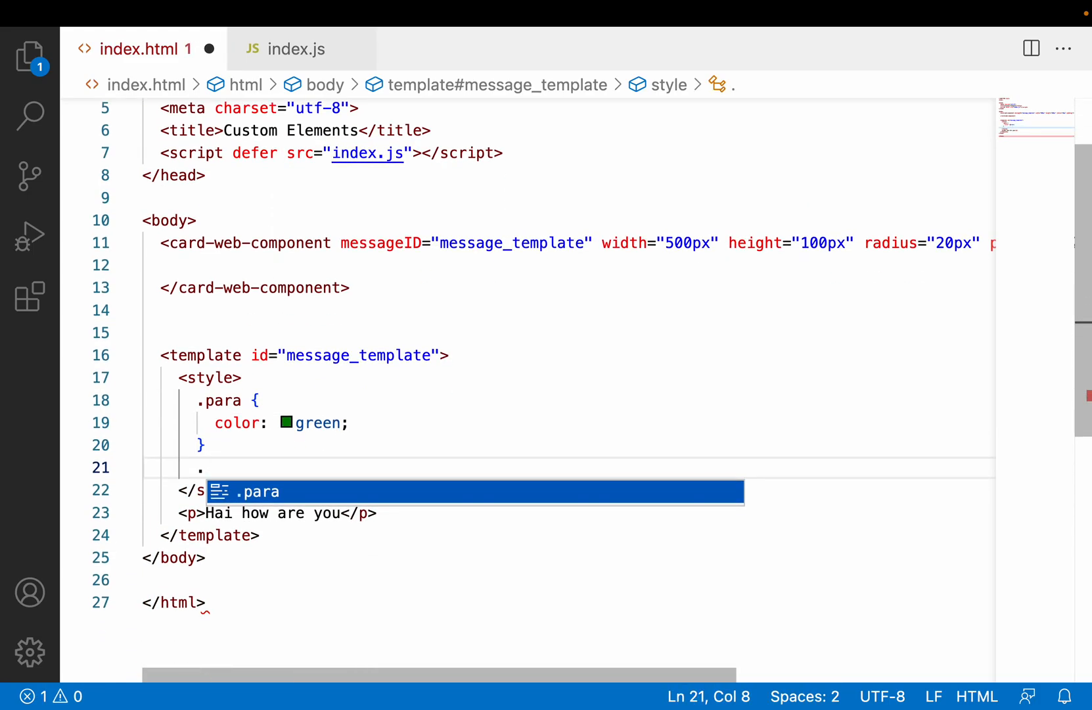
pyautogui.write('error:')
pyautogui.click(277, 513)
pyautogui.write(' class=".para')
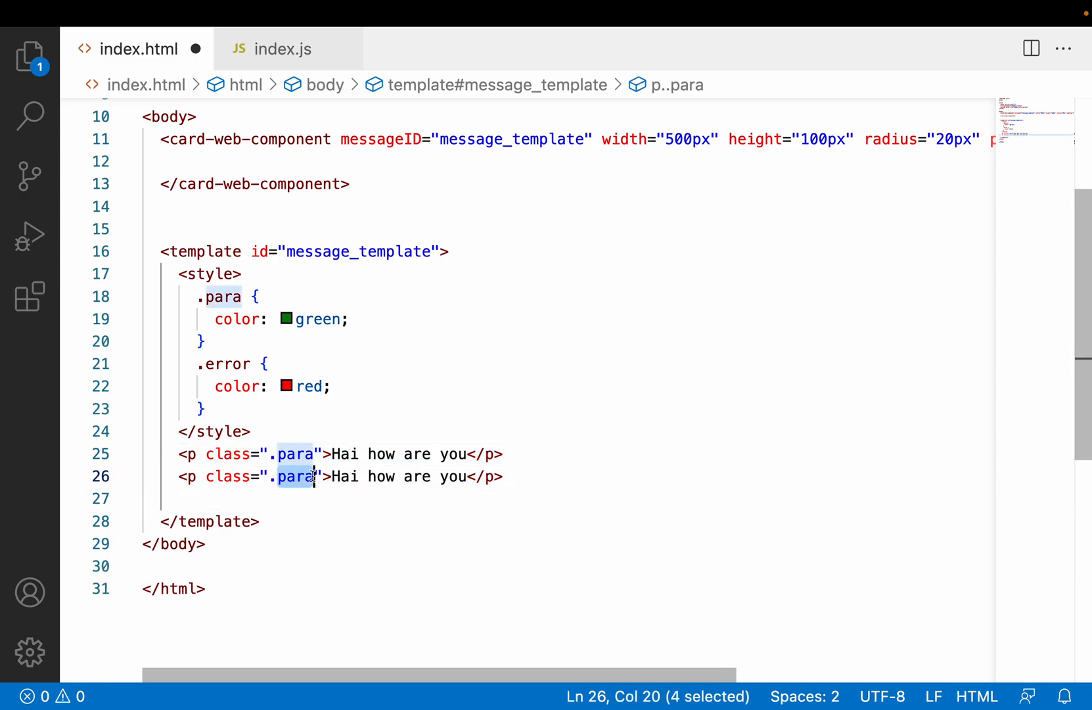
# - Change the second template paragraph's text to an error message
pyautogui.write('error')
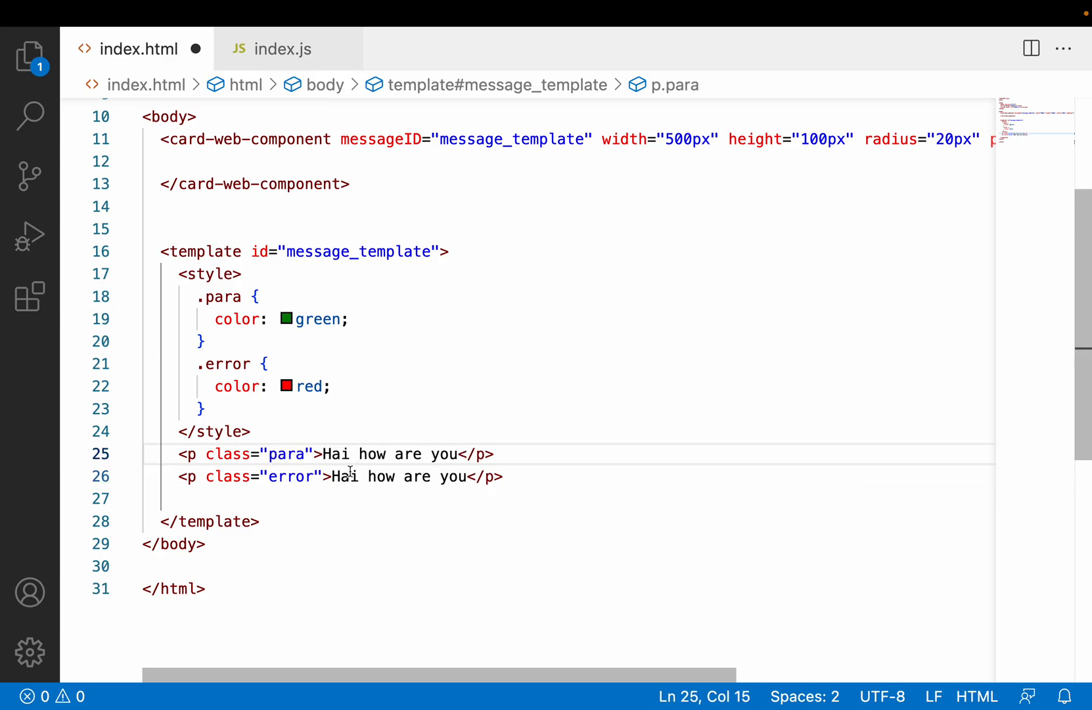
pyautogui.press('Delete')
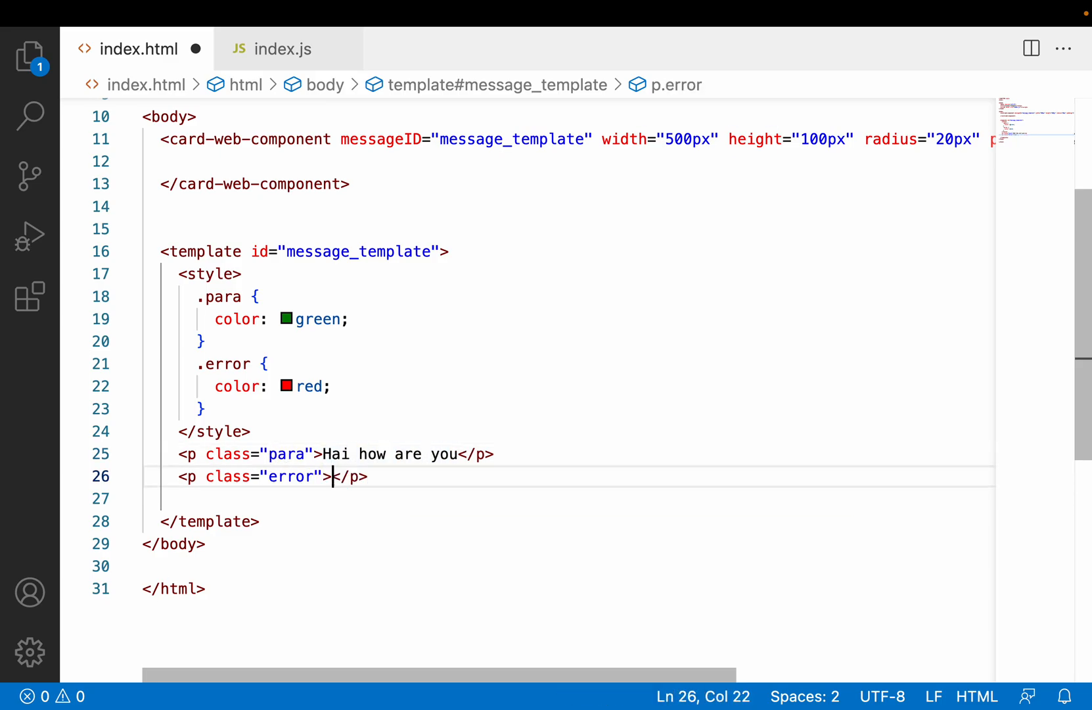
pyautogui.write('EARRO')
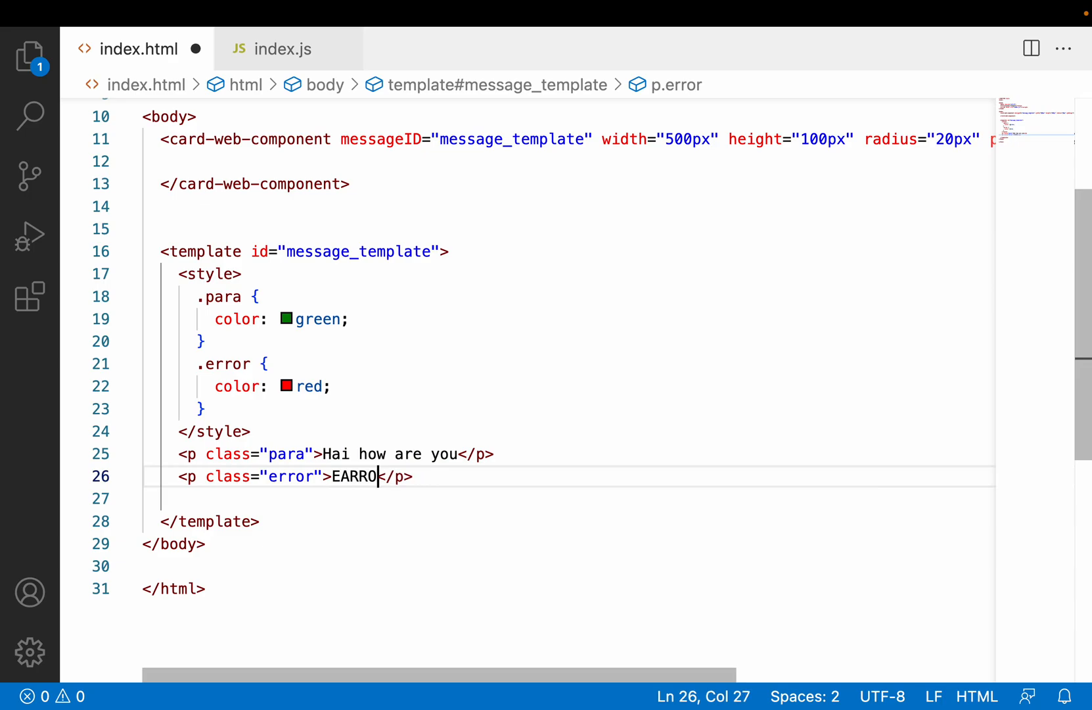
pyautogui.write('R')
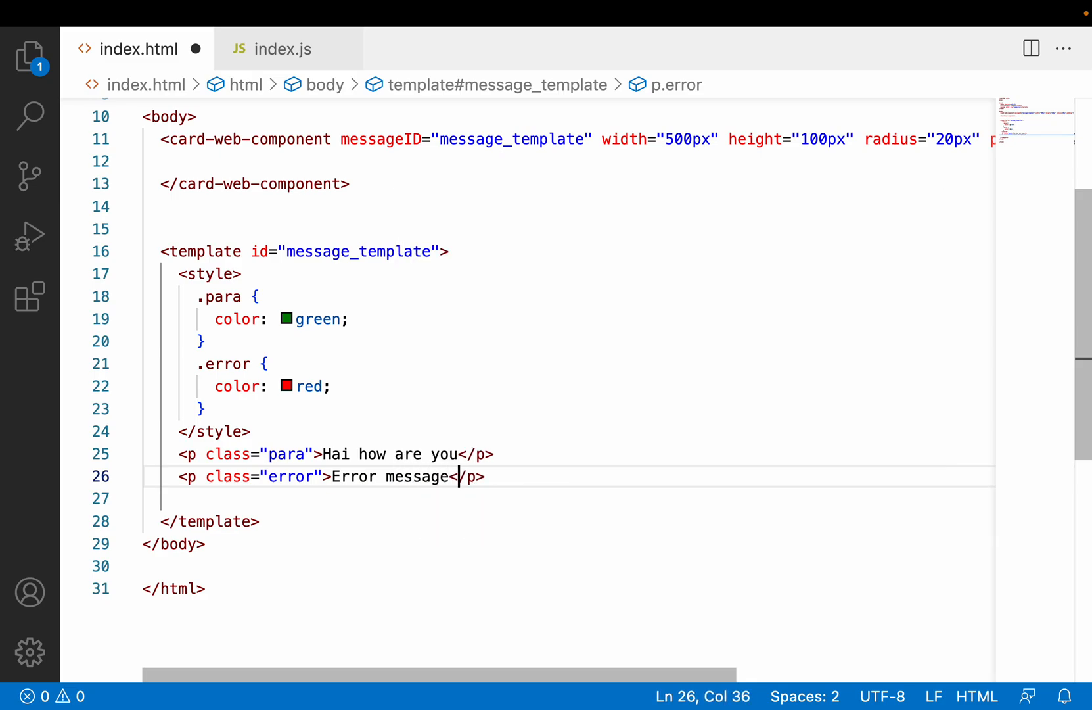
# - Replace the greeting paragraph's text with 'Im a info'
pyautogui.moveTo(321, 454); pyautogui.dragTo(446, 453)
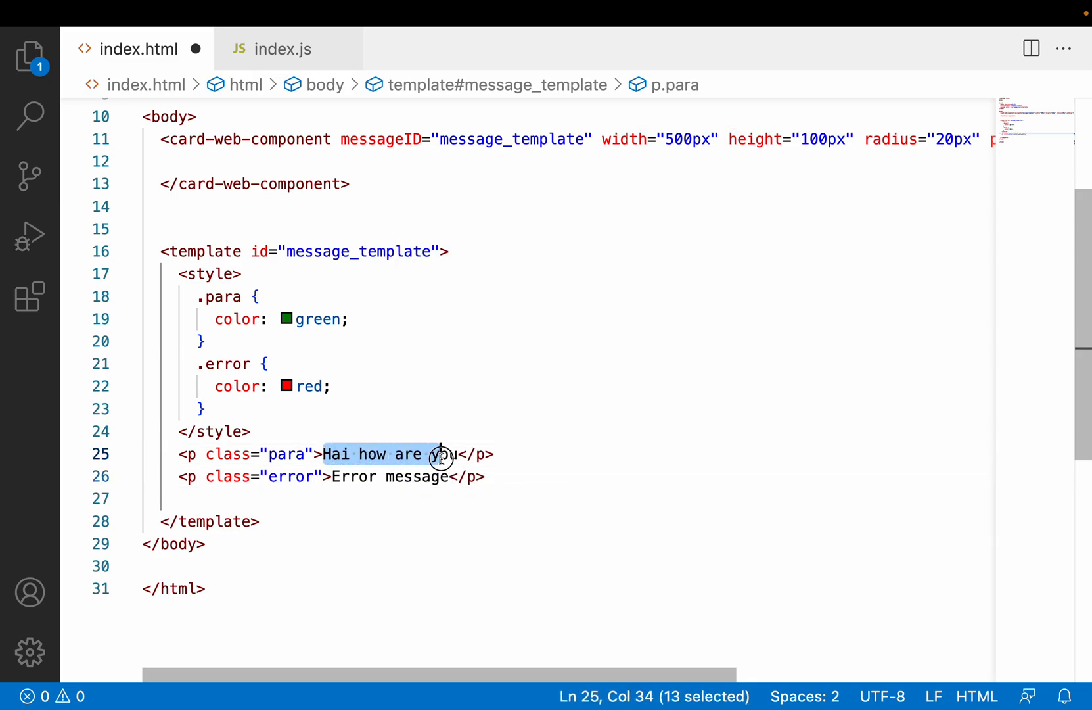
pyautogui.write('Im')
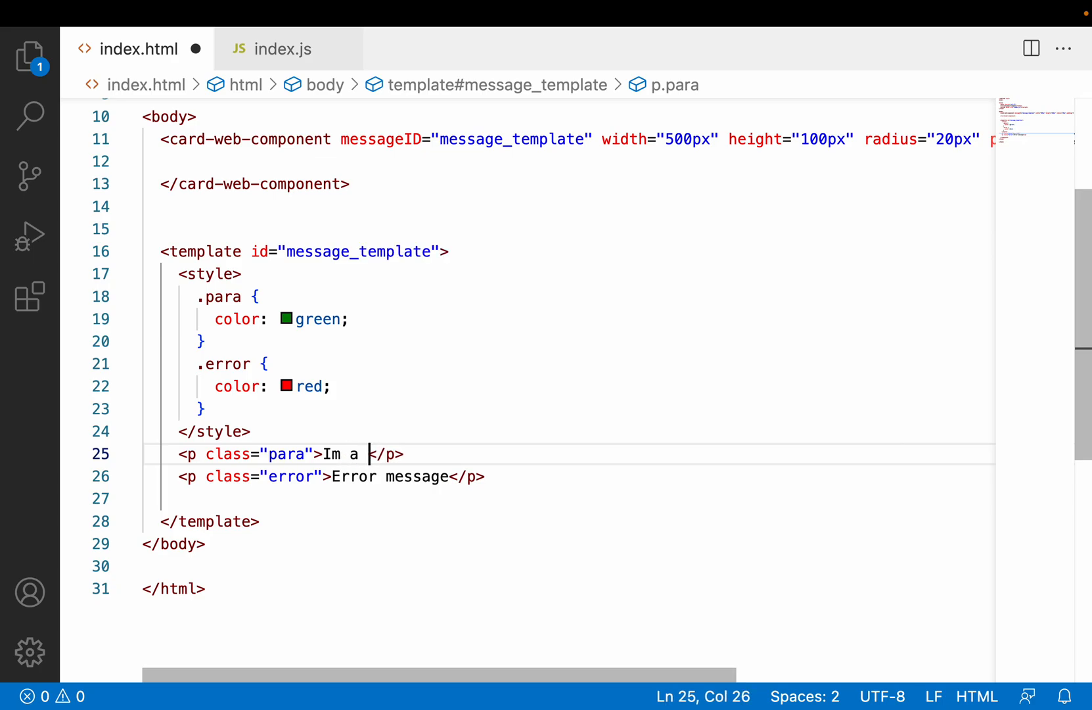
pyautogui.write('info')
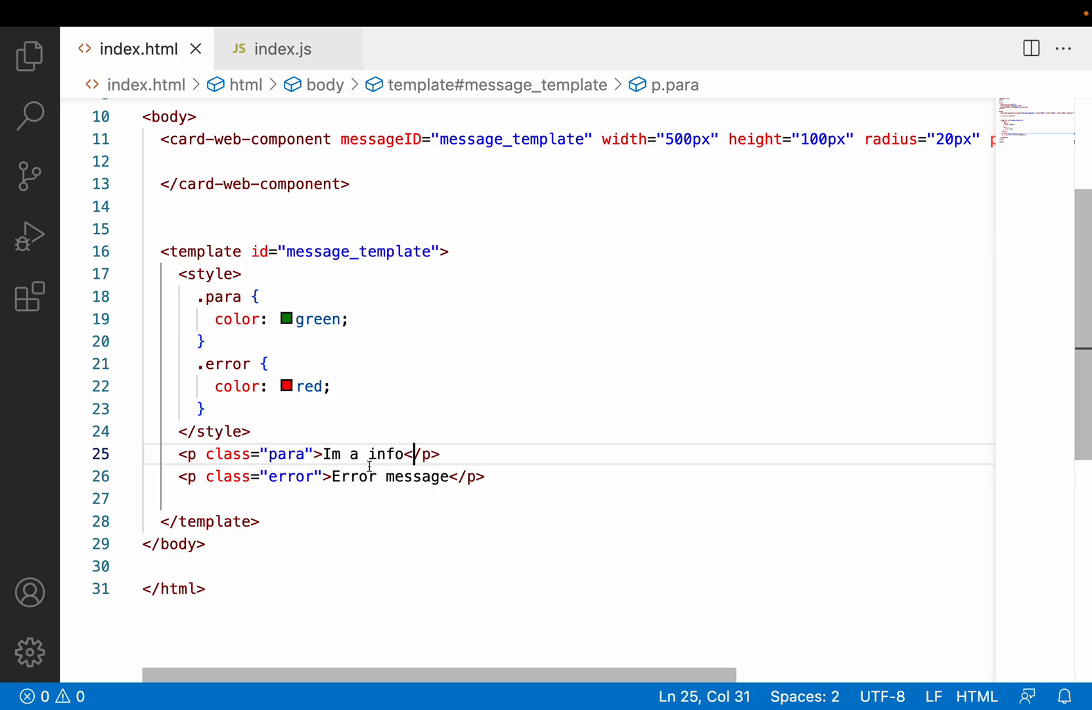
pyautogui.doubleClick(386, 453)
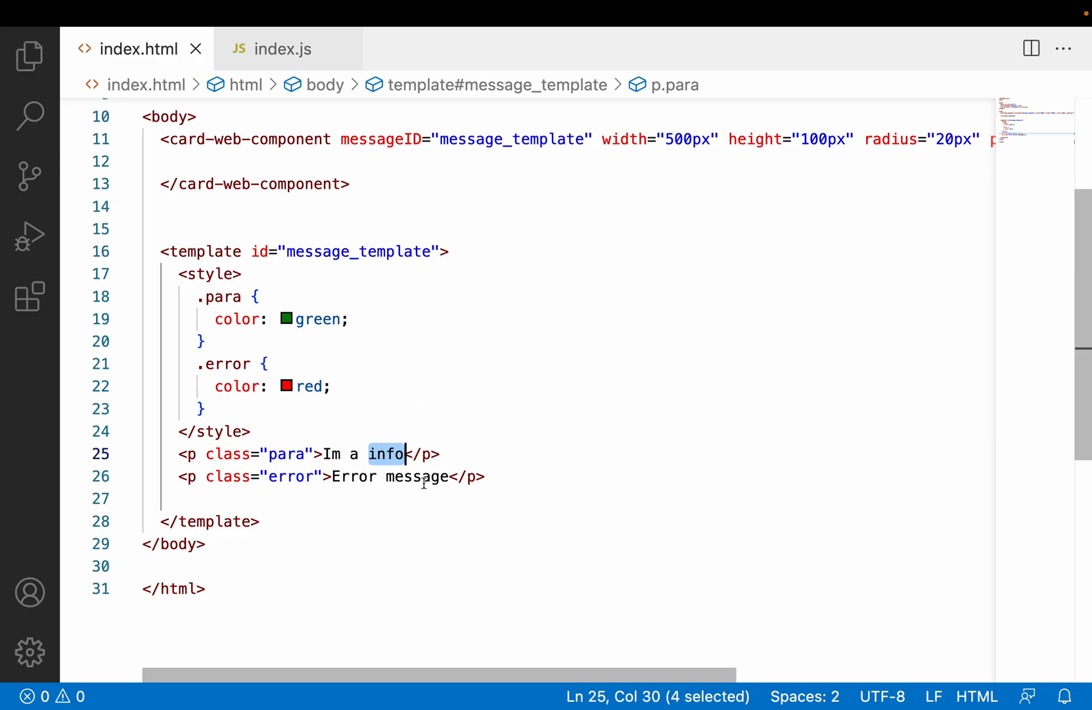
pyautogui.click(485, 475)
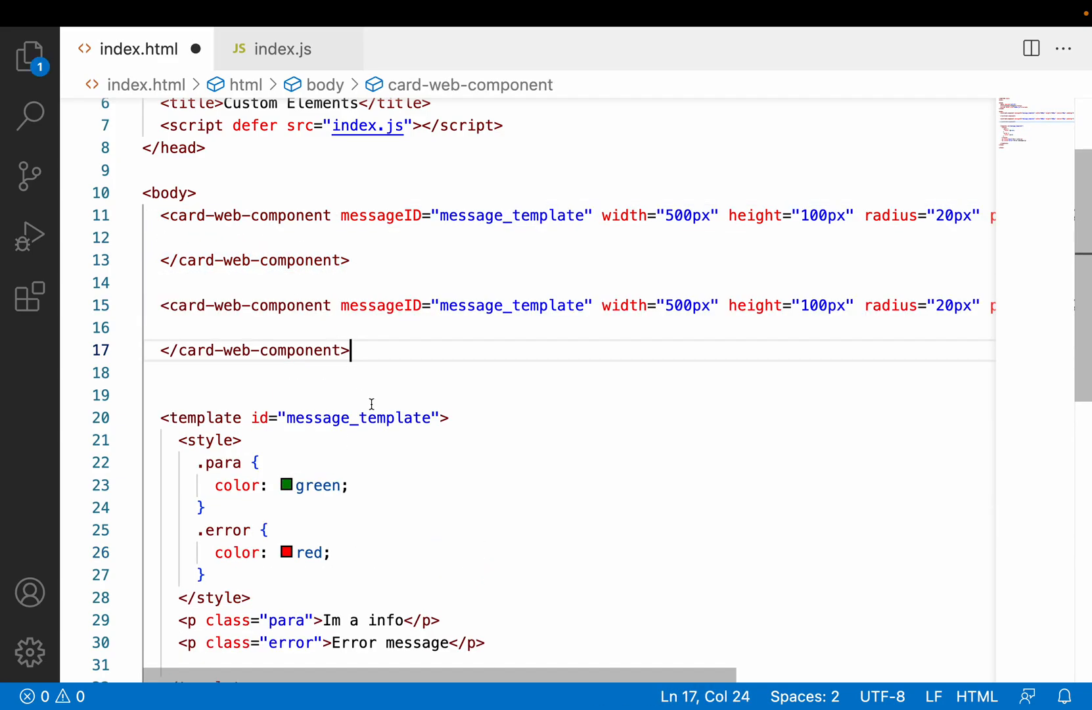
# - Save index.html, refresh the Chrome preview, and return to the template's info paragraph
pyautogui.press('ctrl+s')
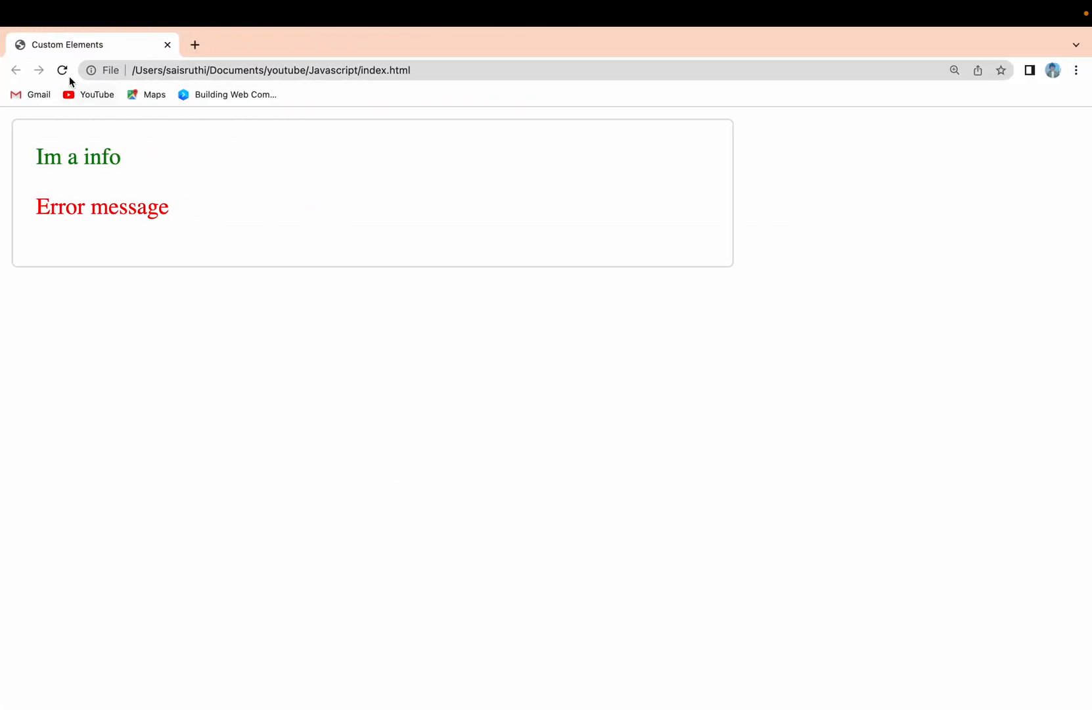
pyautogui.click(62, 69)
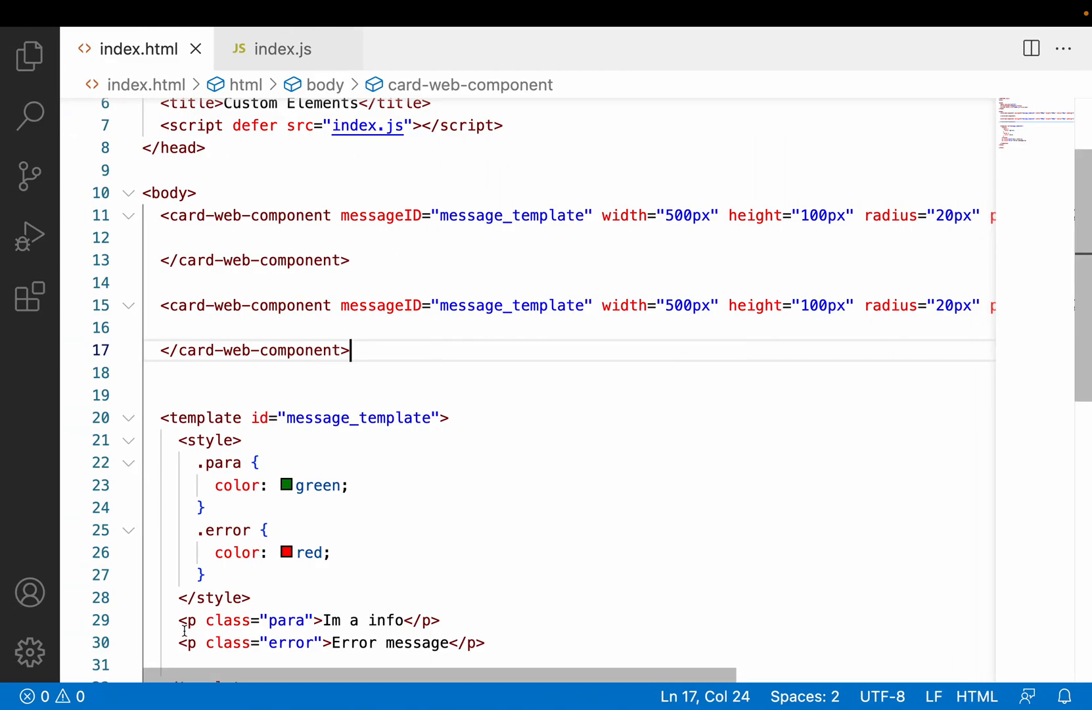
pyautogui.click(329, 621)
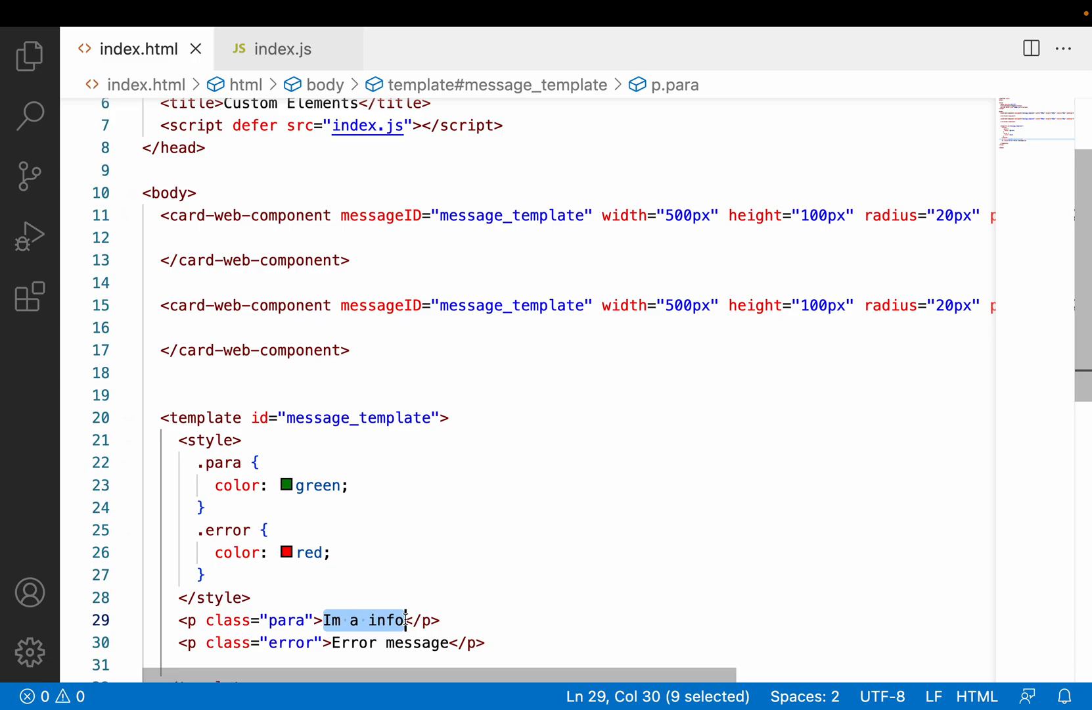
pyautogui.moveTo(440, 317)
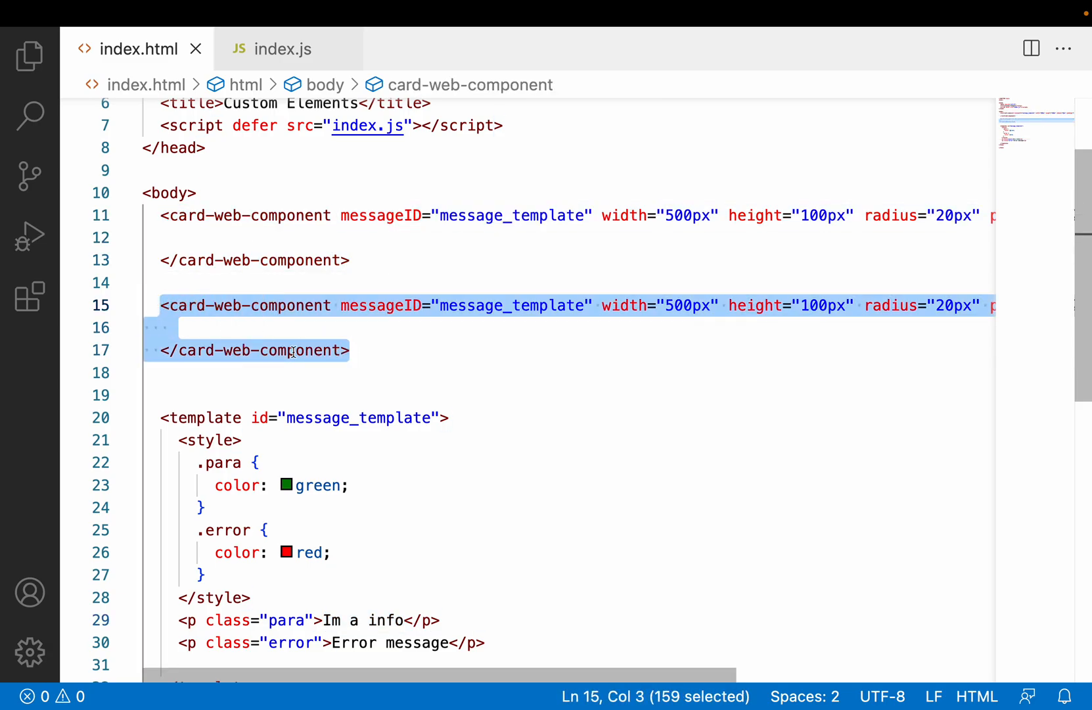
pyautogui.click(353, 350)
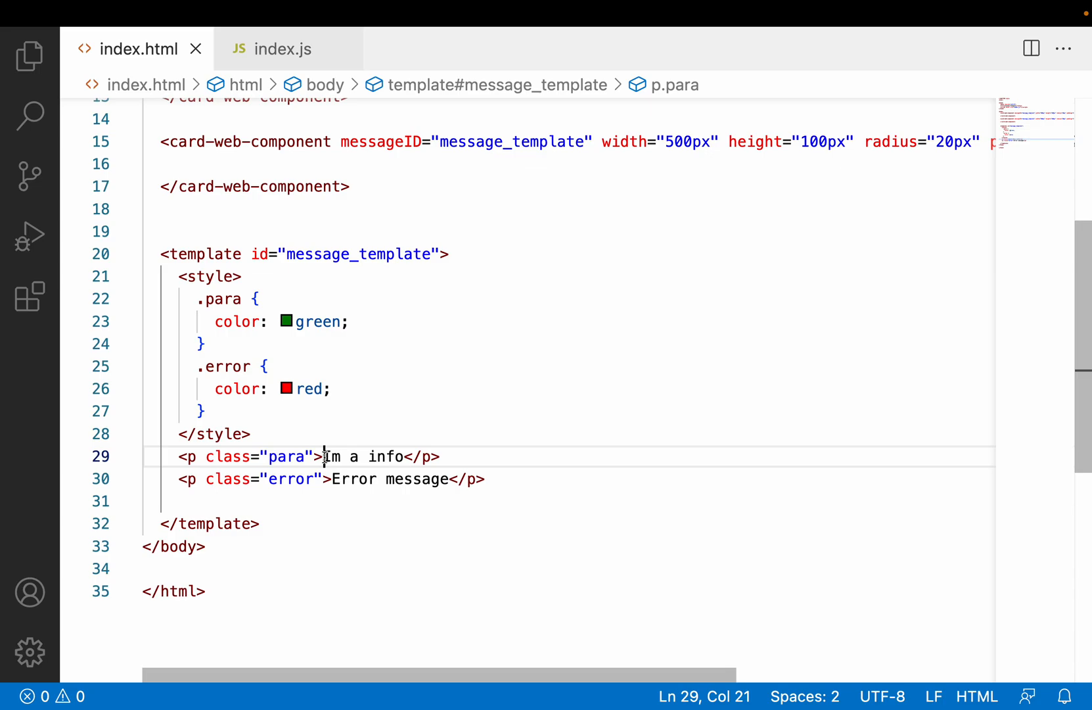
# - Wrap 'Im a info' in <slot name="info"> and select the error text for the next slot
pyautogui.press('Enter')
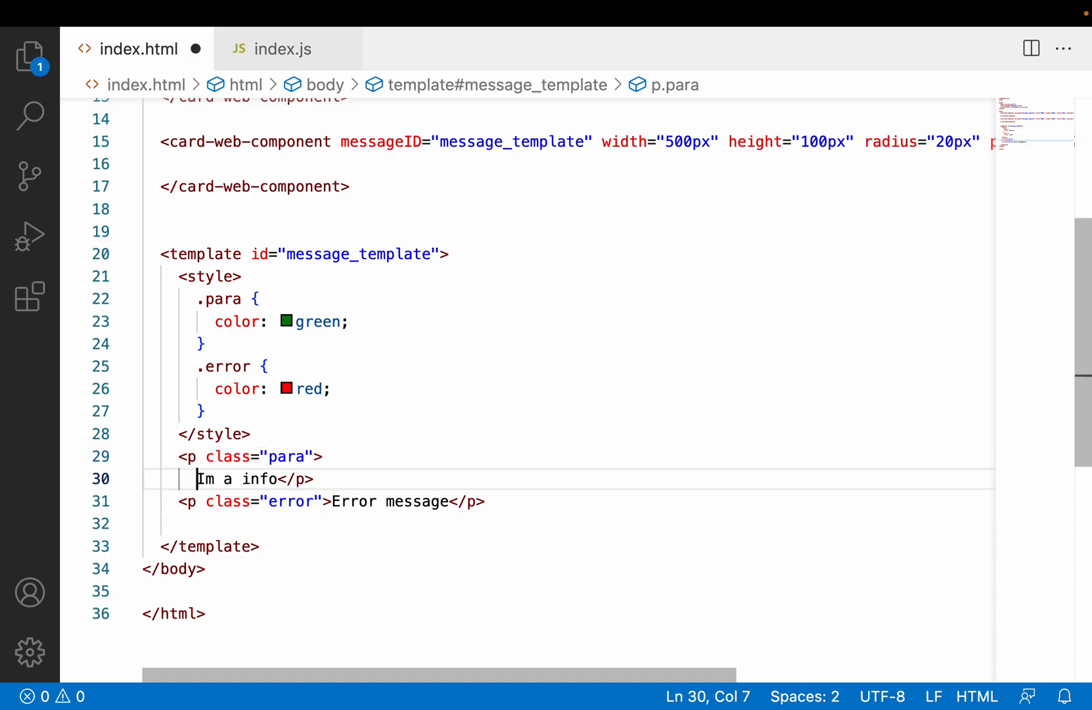
pyautogui.write('<slot></slot>')
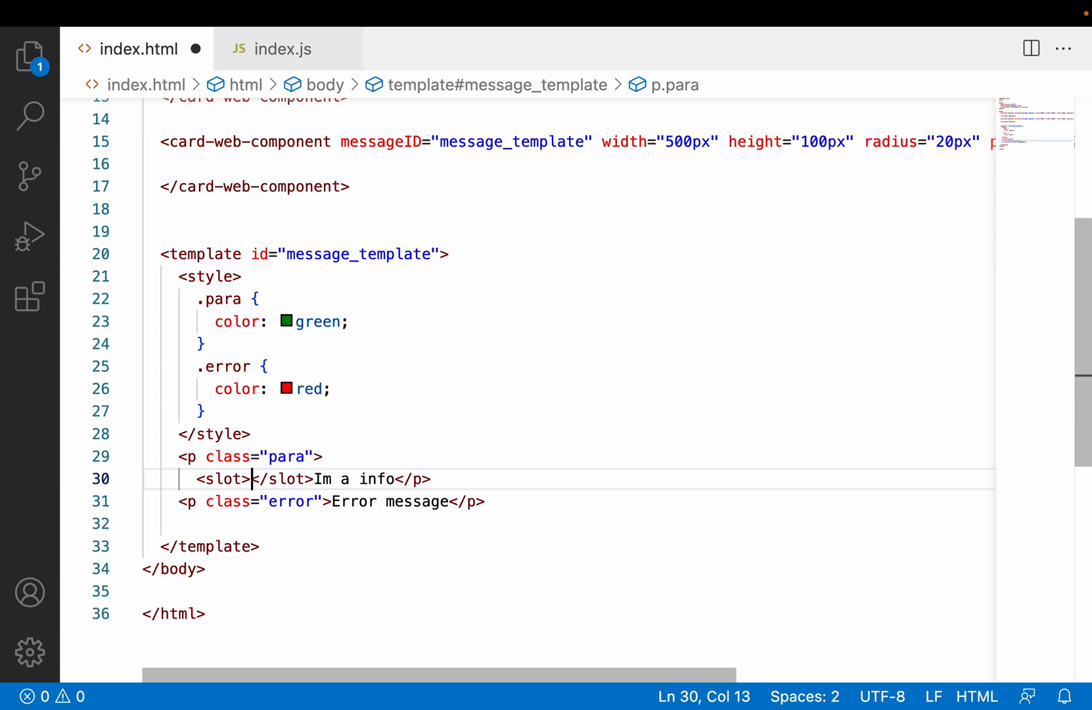
pyautogui.write('n')
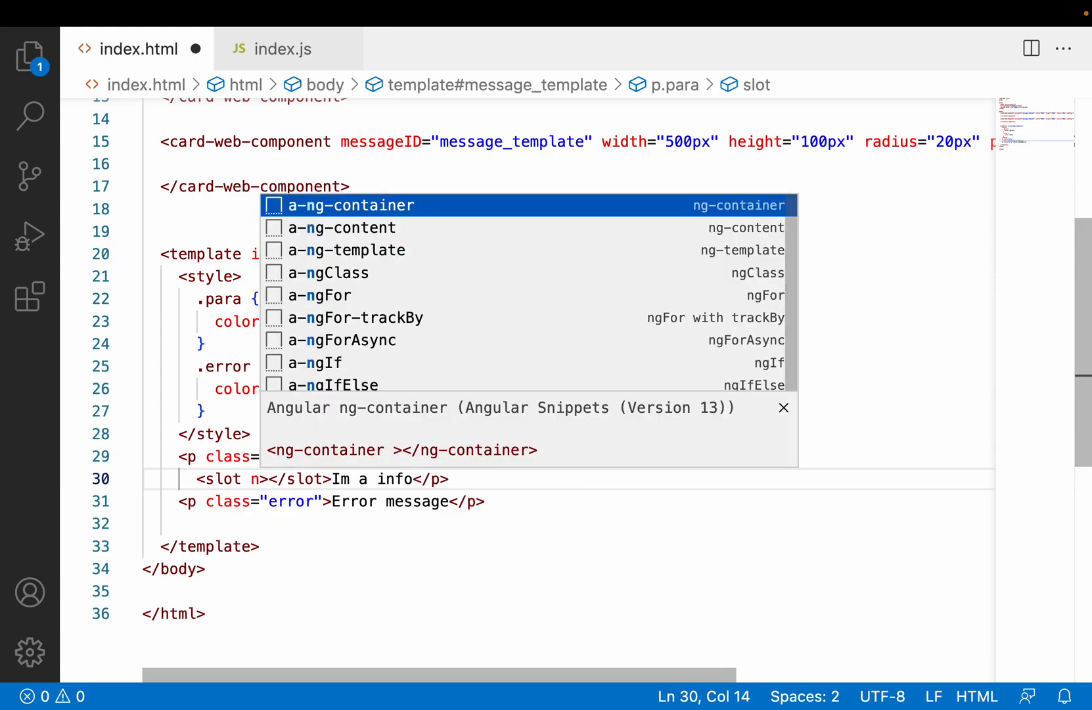
pyautogui.write('ame')
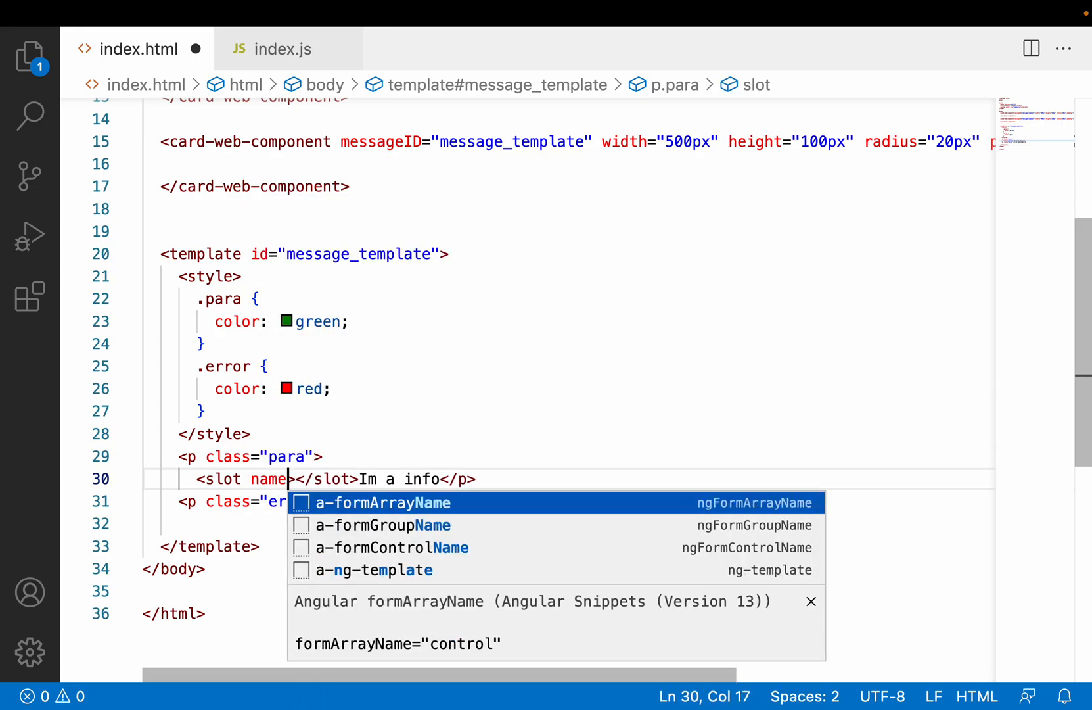
pyautogui.write('="')
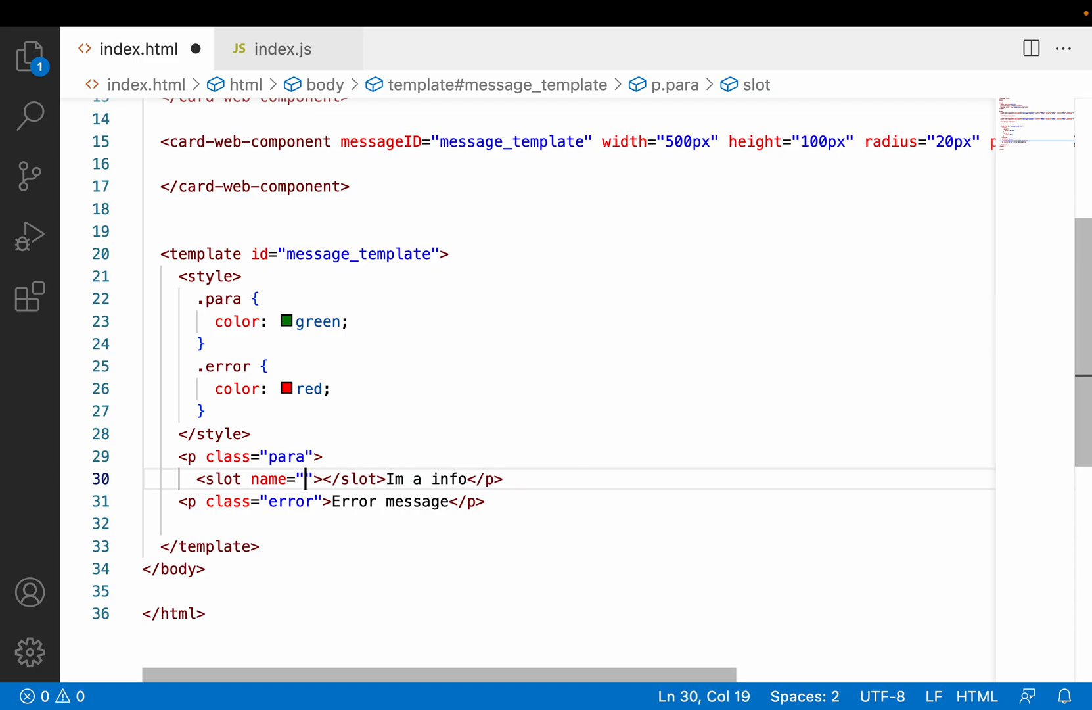
pyautogui.write('info')
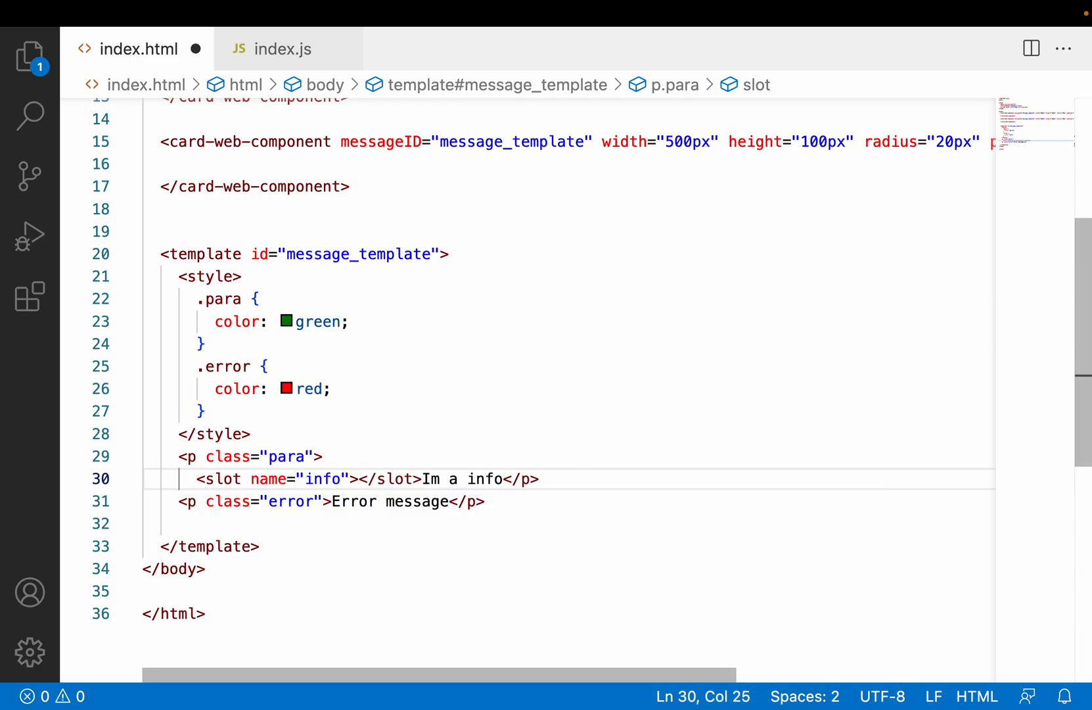
pyautogui.moveTo(357, 479); pyautogui.dragTo(423, 478)
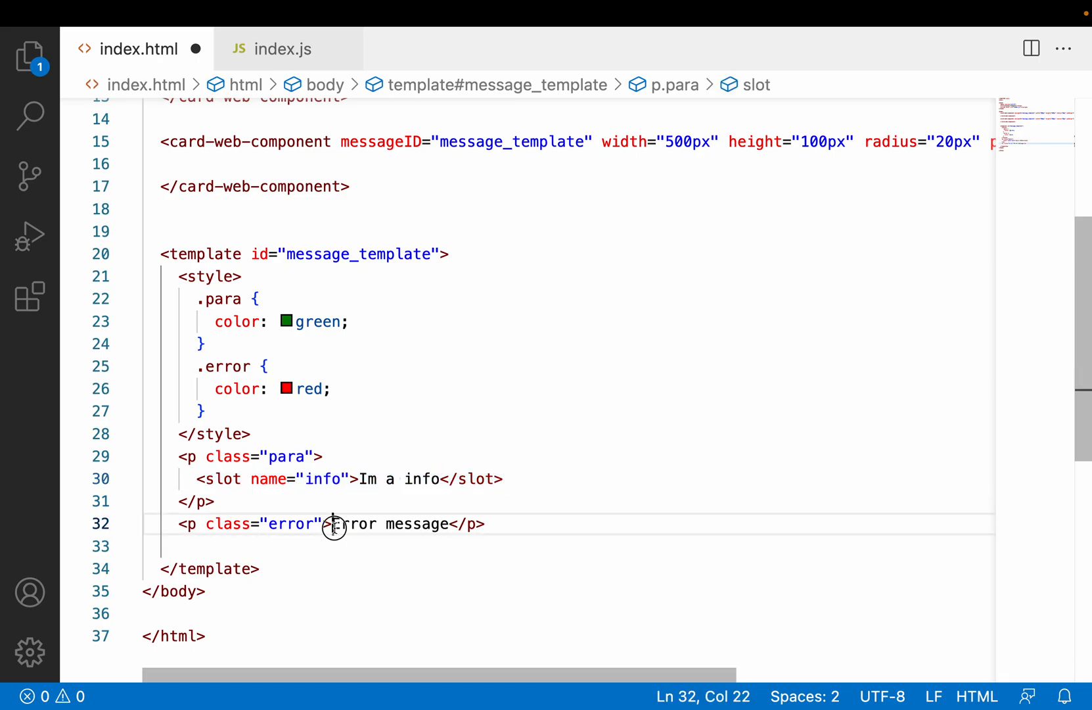
pyautogui.doubleClick(357, 524)
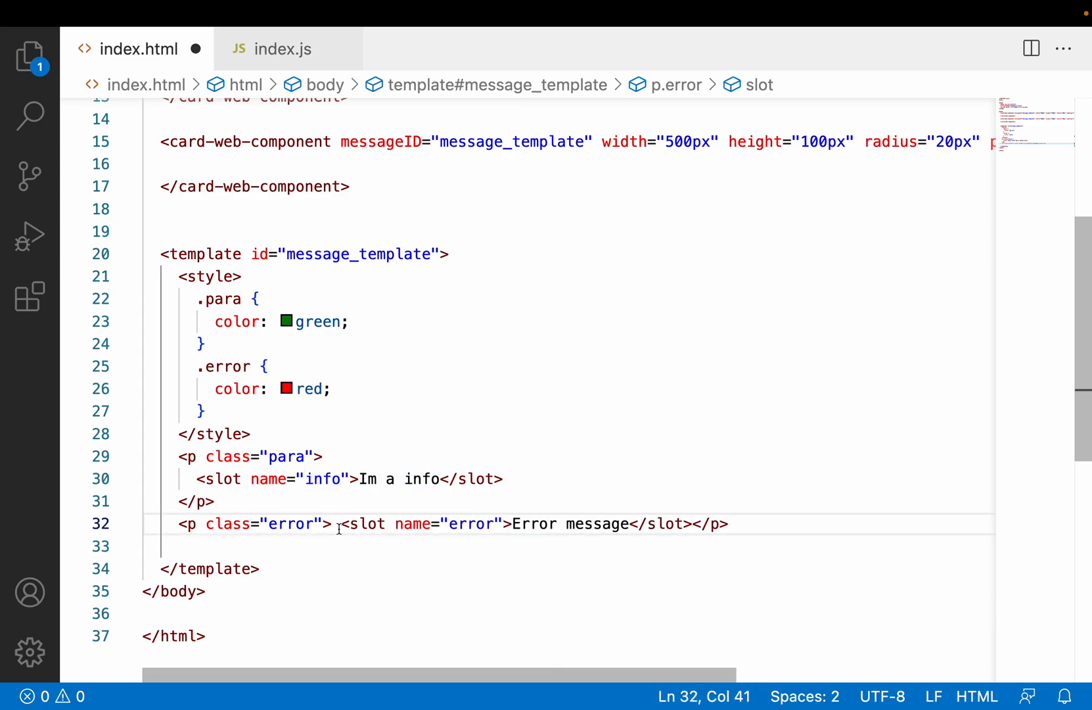
# - Put the error slot and the paragraph's closing tag on their own lines
pyautogui.press('Enter')
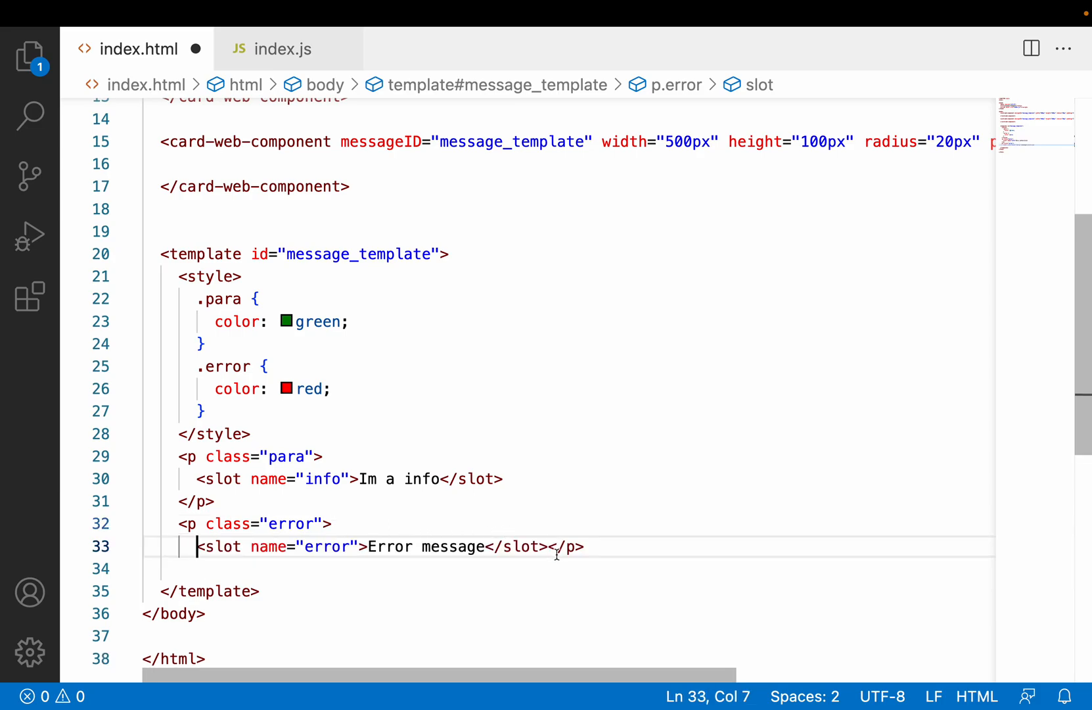
pyautogui.press('Enter')
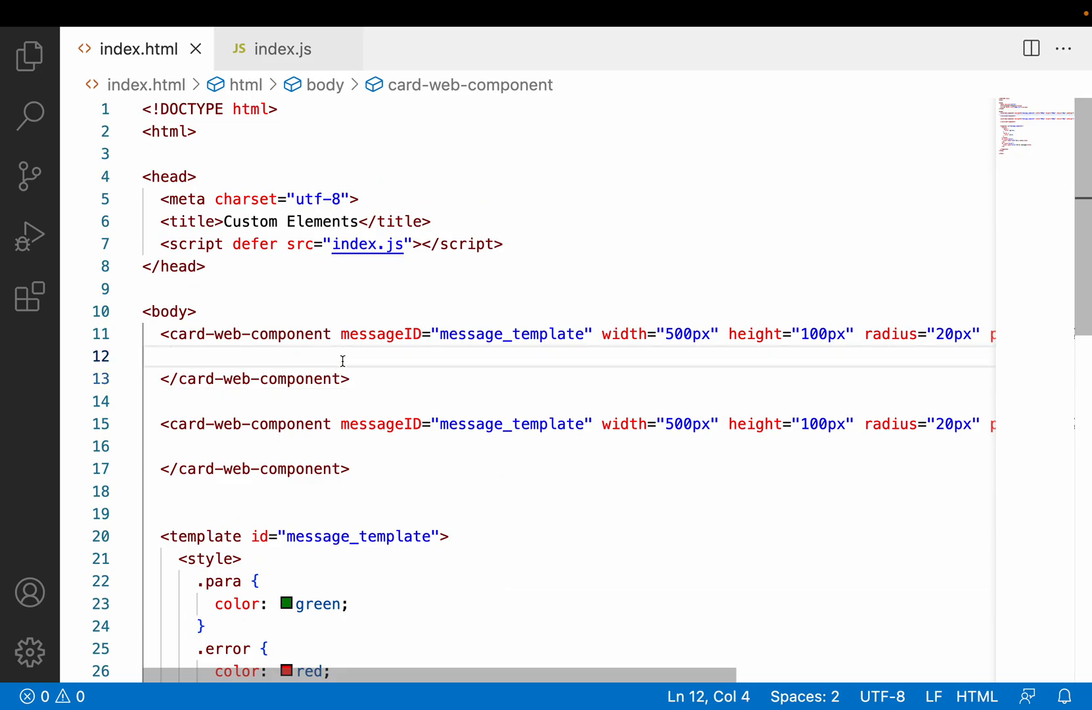
# - Add <p slot="info">Success message</p> inside the first card-web-component
pyautogui.write('<')
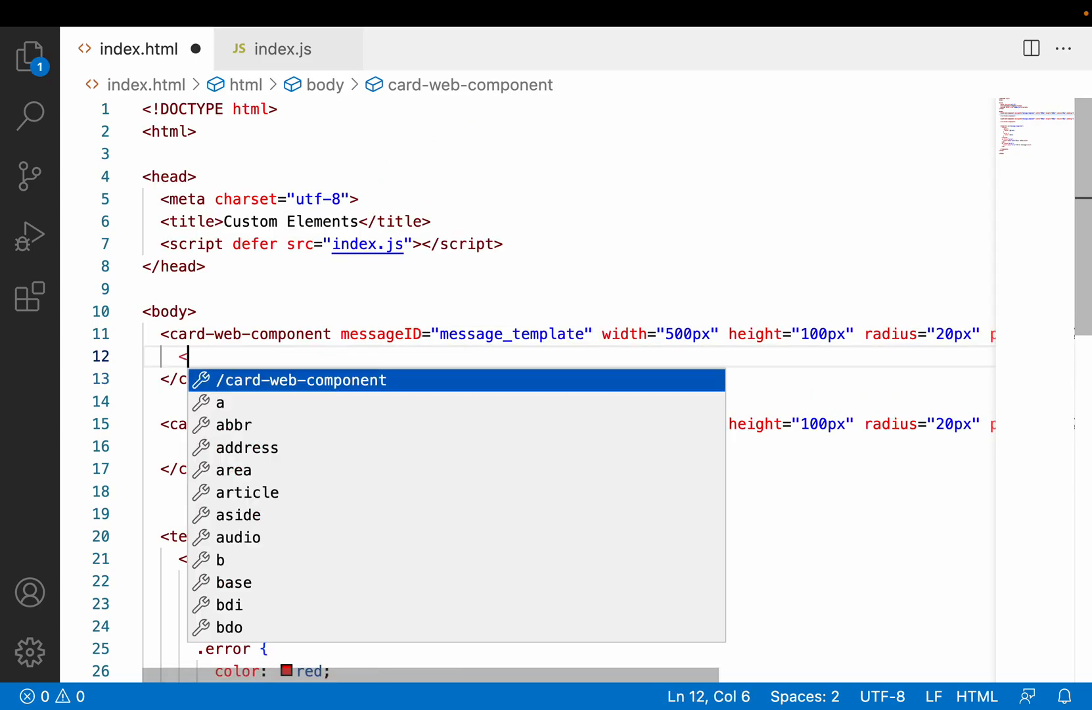
pyautogui.write('slot ></slot>')
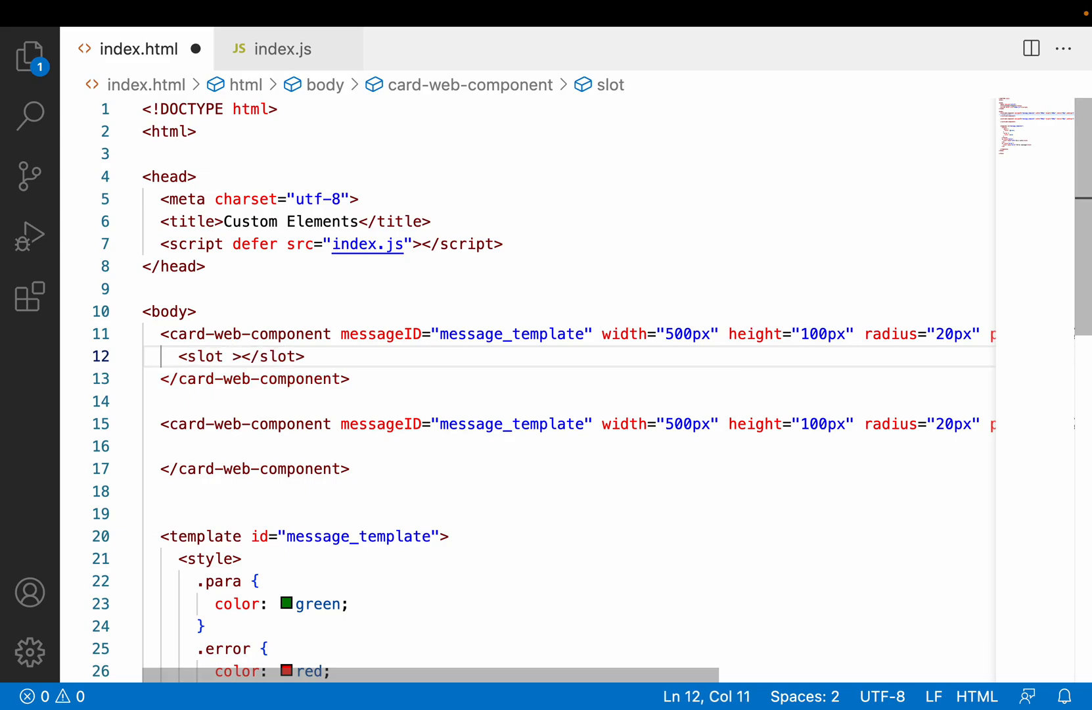
pyautogui.press('Backspace')
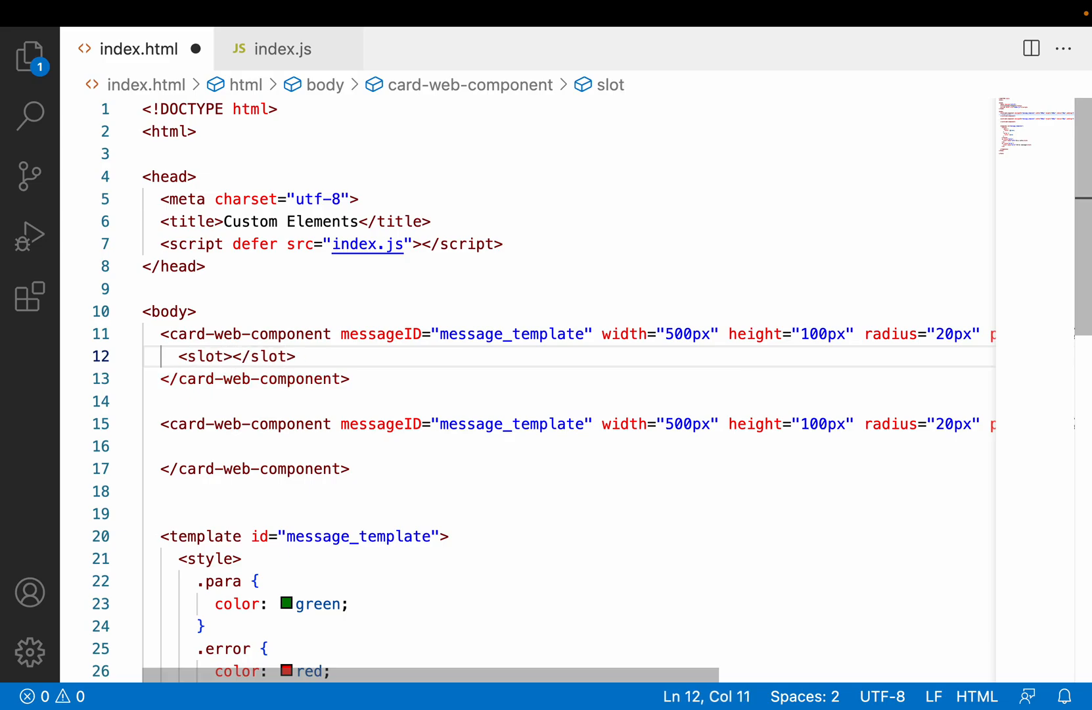
pyautogui.press('Backspace')
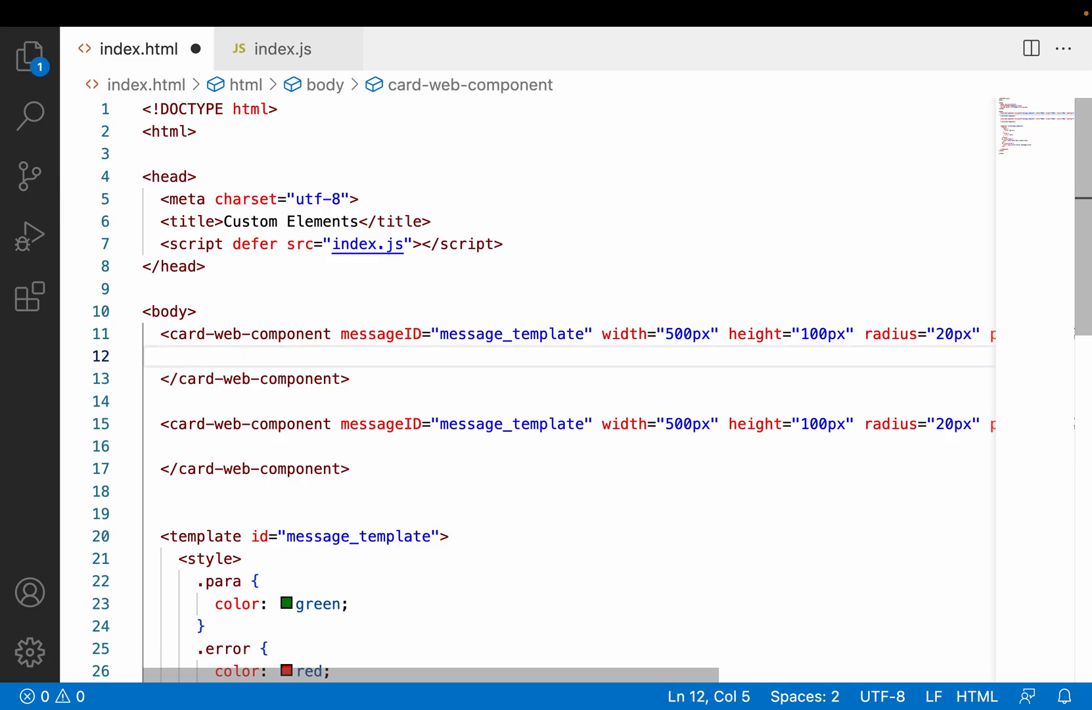
pyautogui.write('<p></p>')
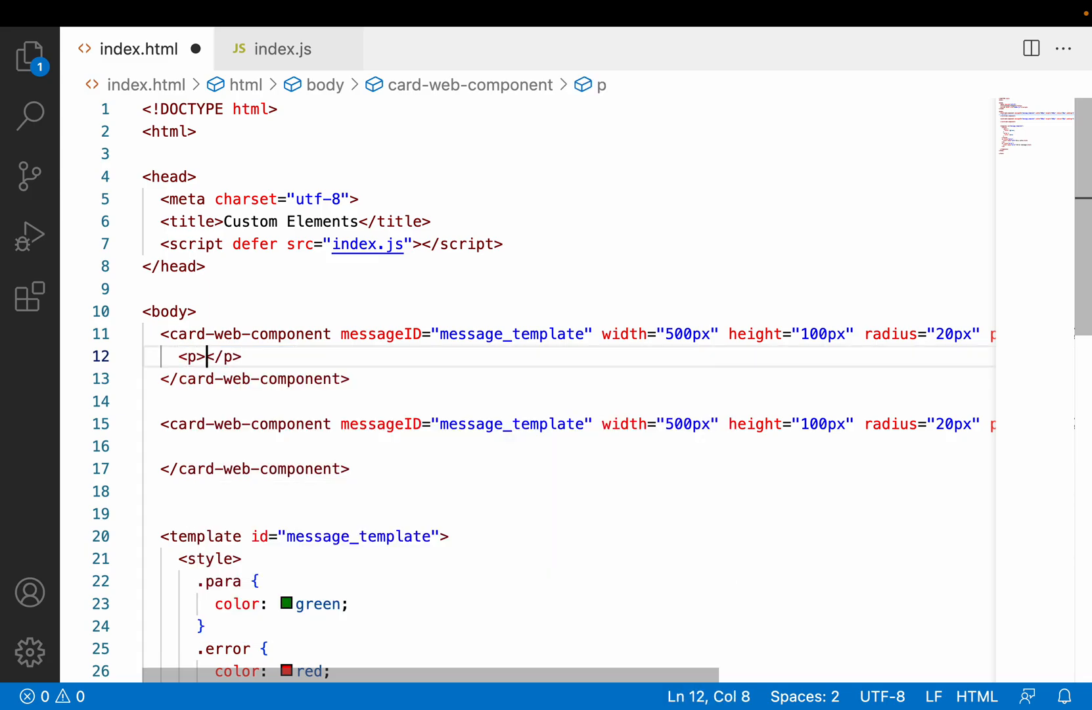
pyautogui.write('Success message')
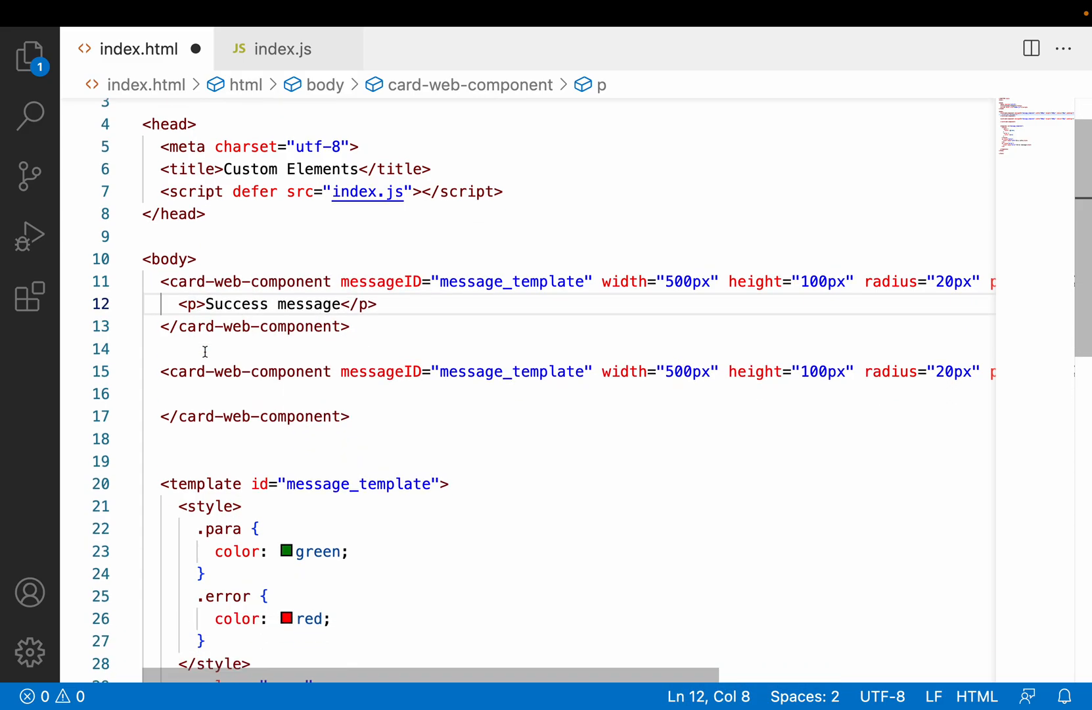
pyautogui.scroll(-3)
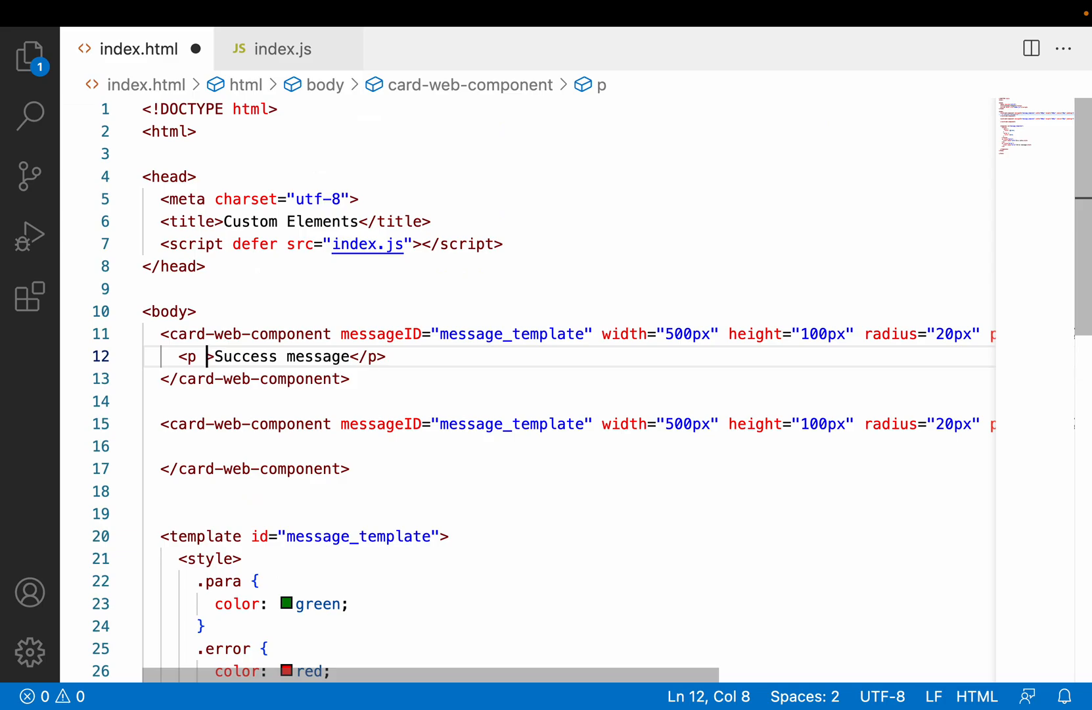
pyautogui.write('slot="info"')
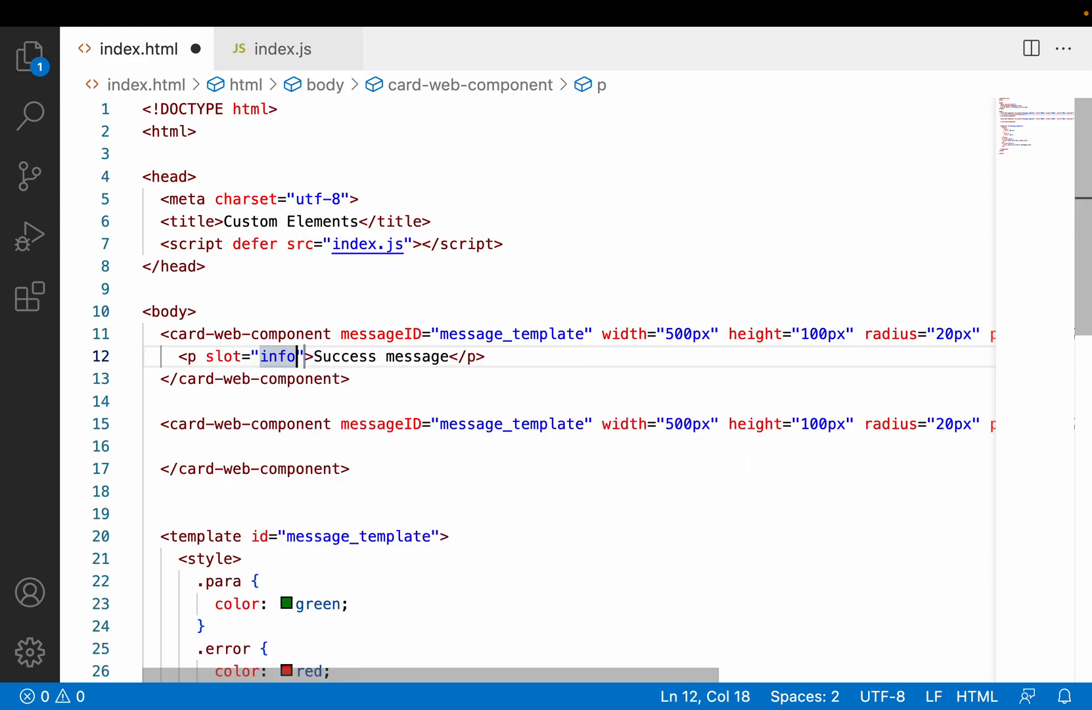
# - Add a second paragraph with slot="error" reading 'Im from web component error'
pyautogui.doubleClick(277, 356)
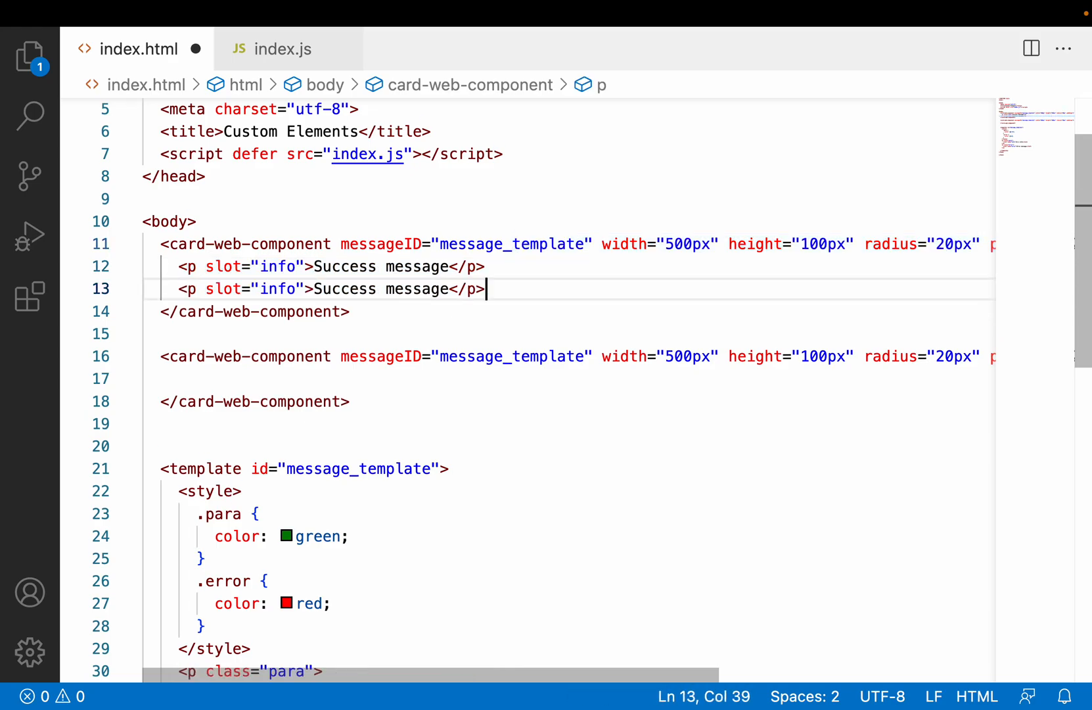
pyautogui.write('error')
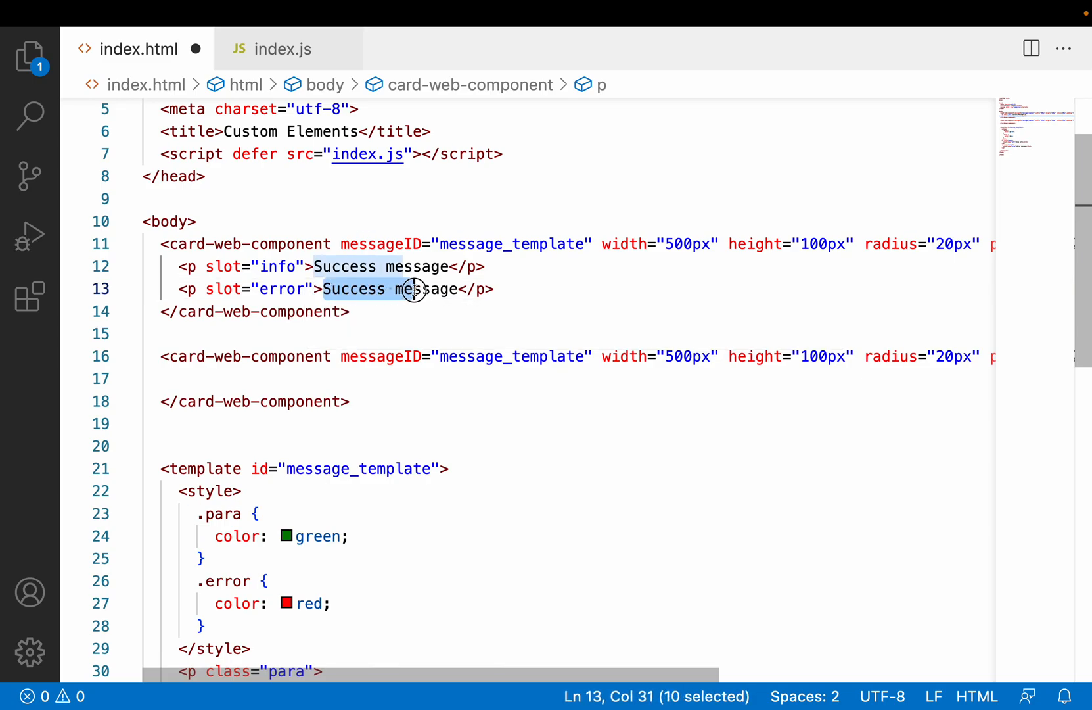
pyautogui.write('Im from web')
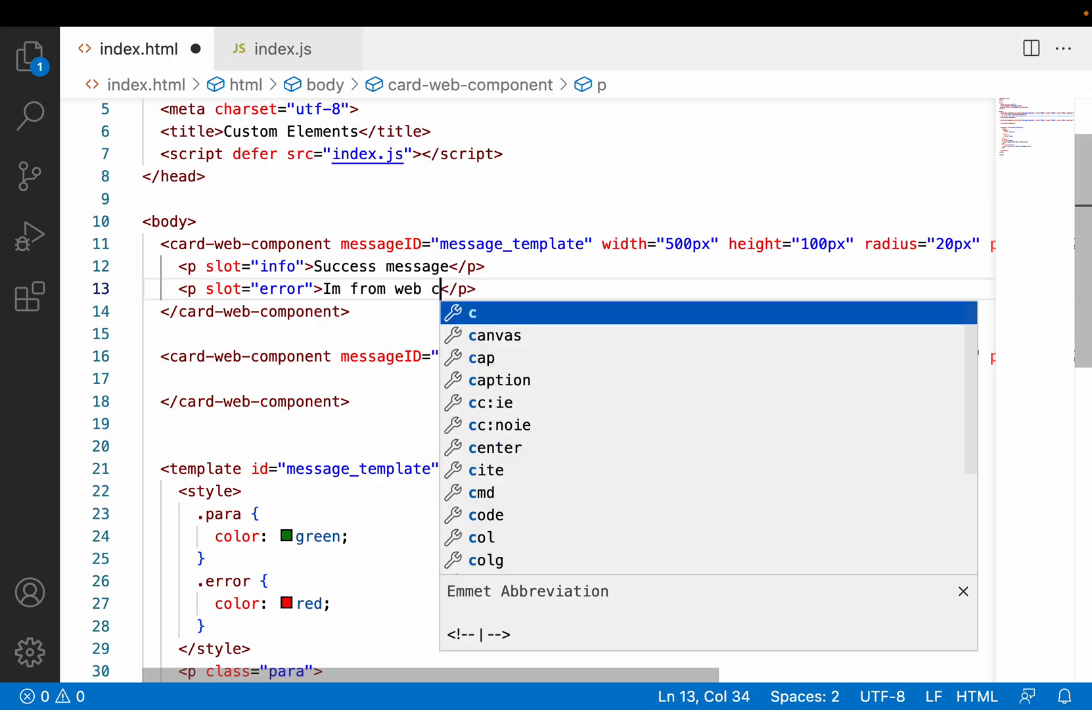
pyautogui.write('omponent error')
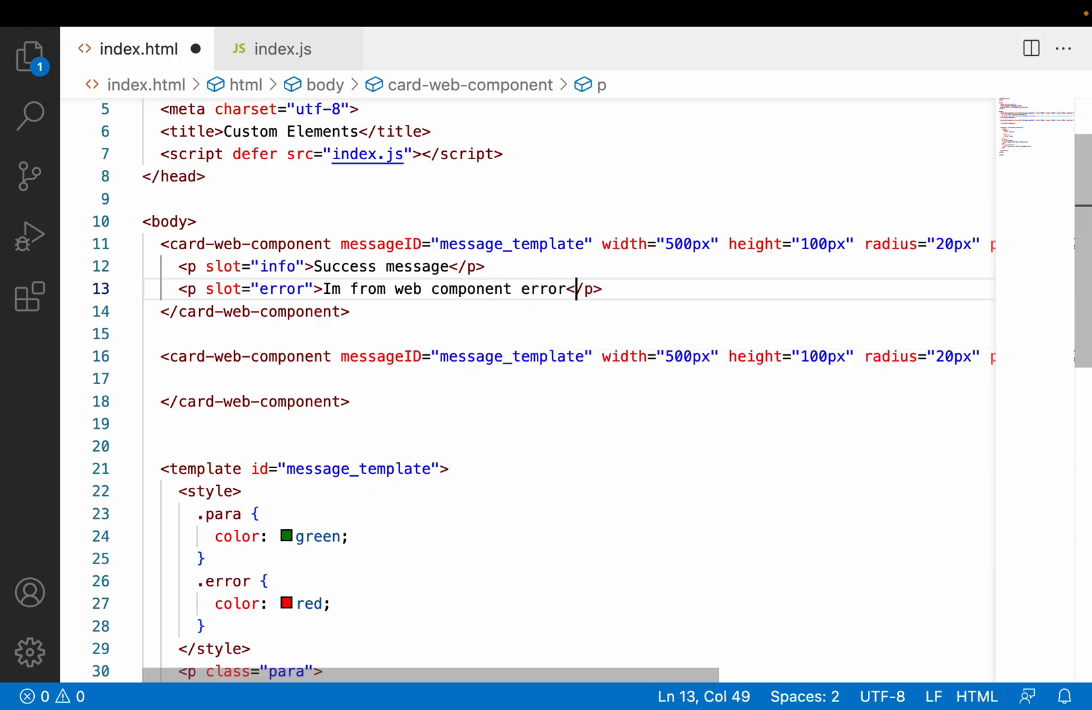
pyautogui.write('slot')
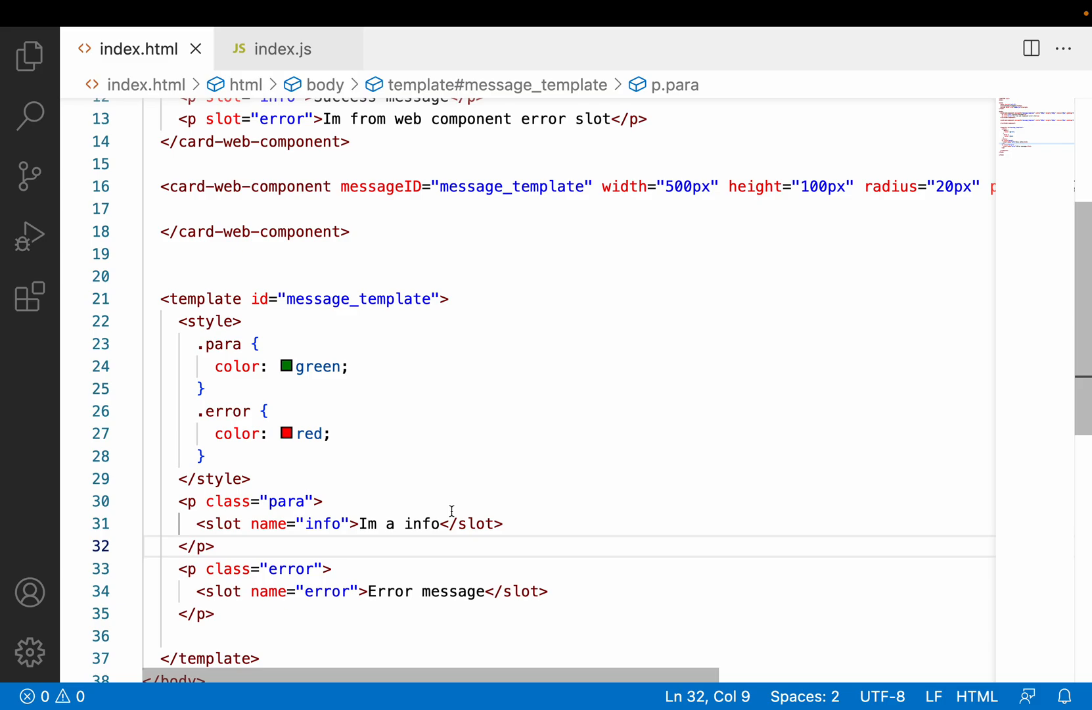
pyautogui.moveTo(425, 510)
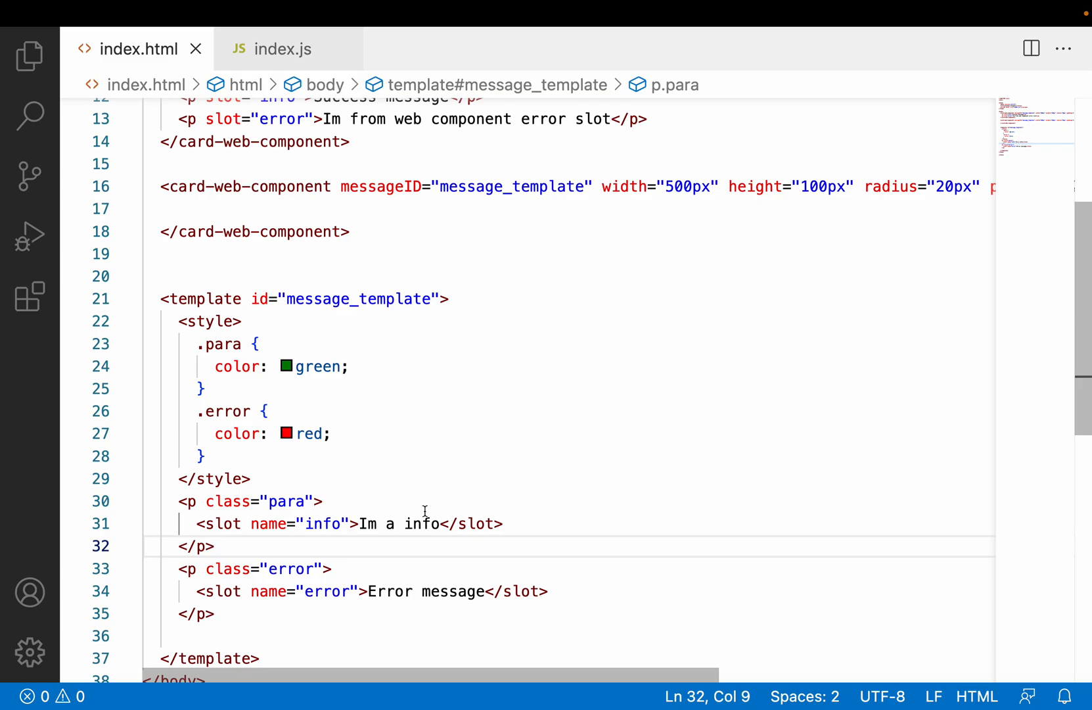